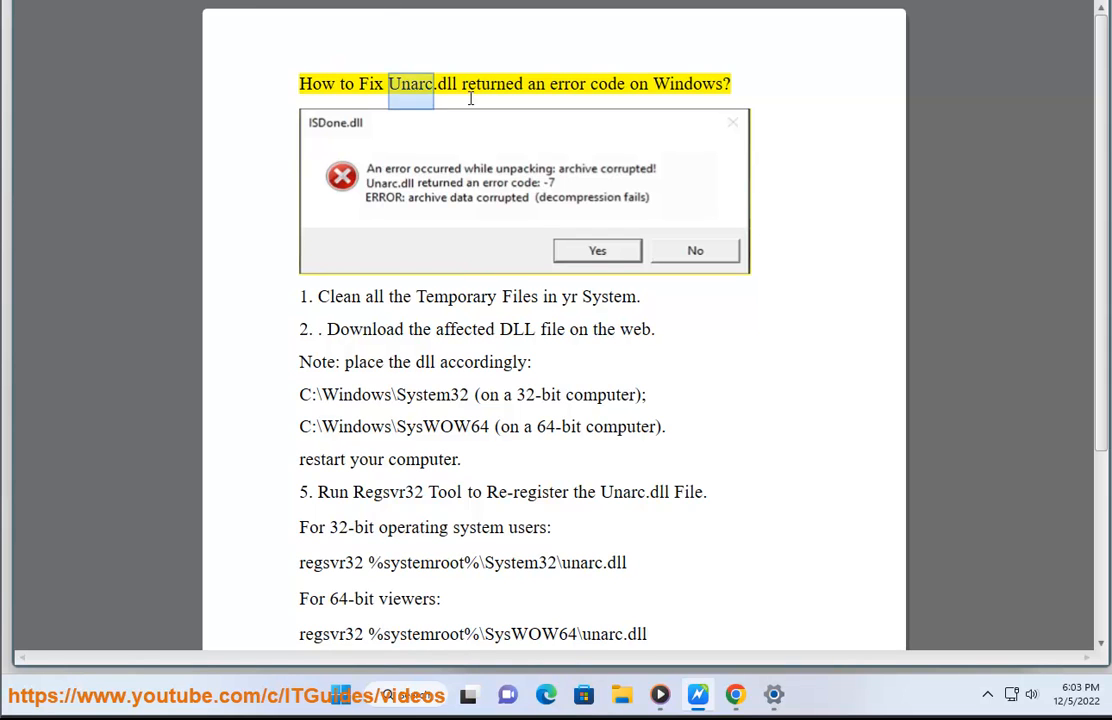
# - Select the word 'Unarc' in the guide's Unarc.dll error heading
pyautogui.doubleClick(694, 83)
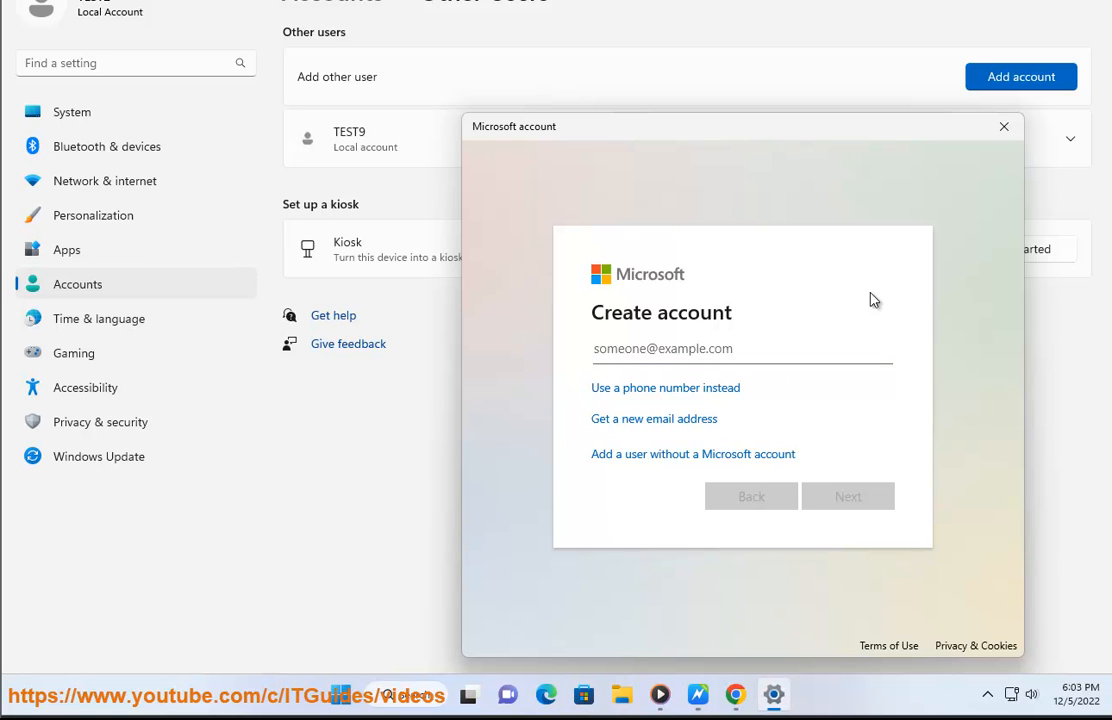
# - Remove all temporary file categories (about 2.28 GB) under System > Storage, then reselect Unarc.dll in the guide
pyautogui.click(999, 128)
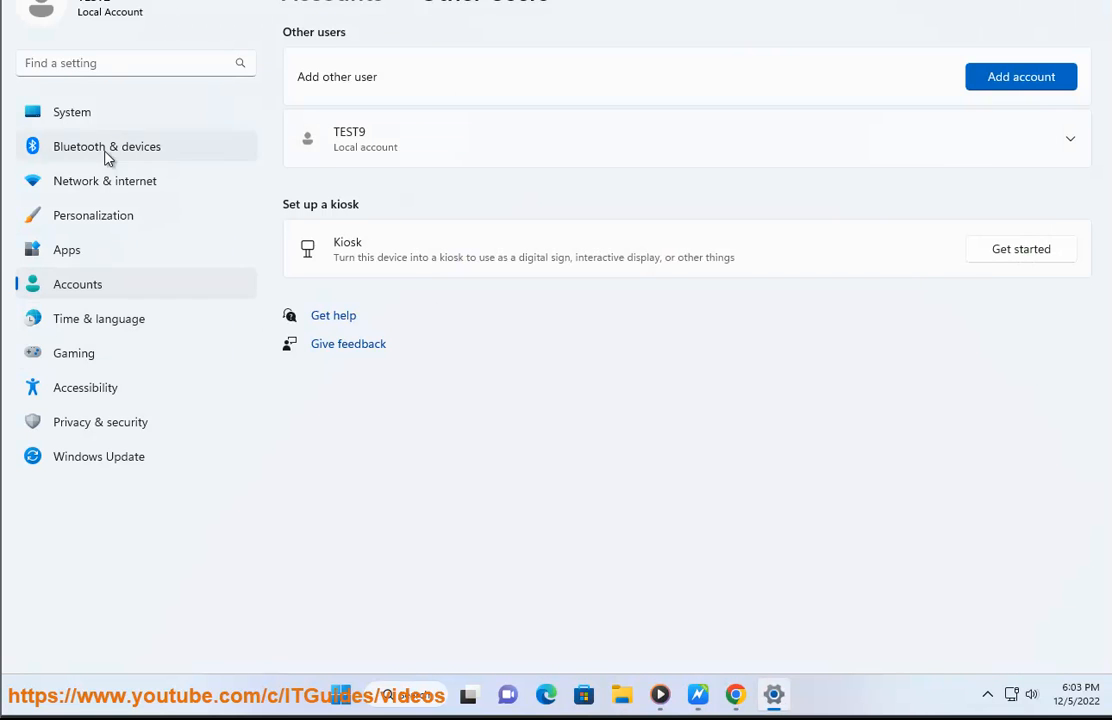
pyautogui.click(71, 111)
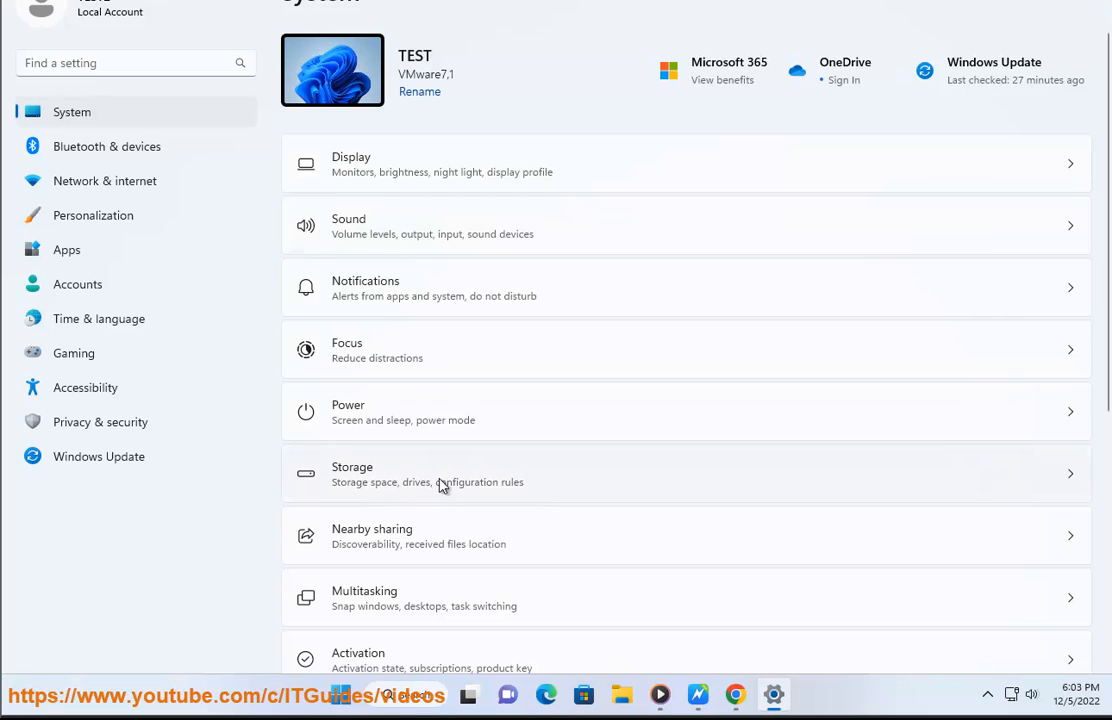
pyautogui.click(441, 475)
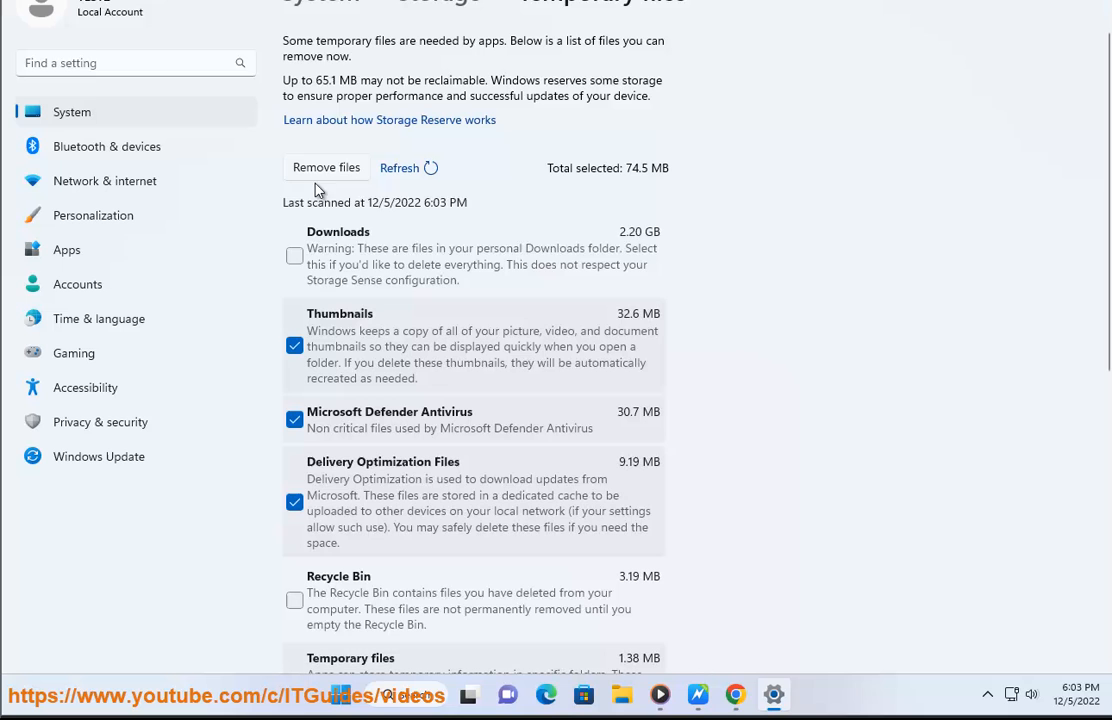
pyautogui.scroll(-3)
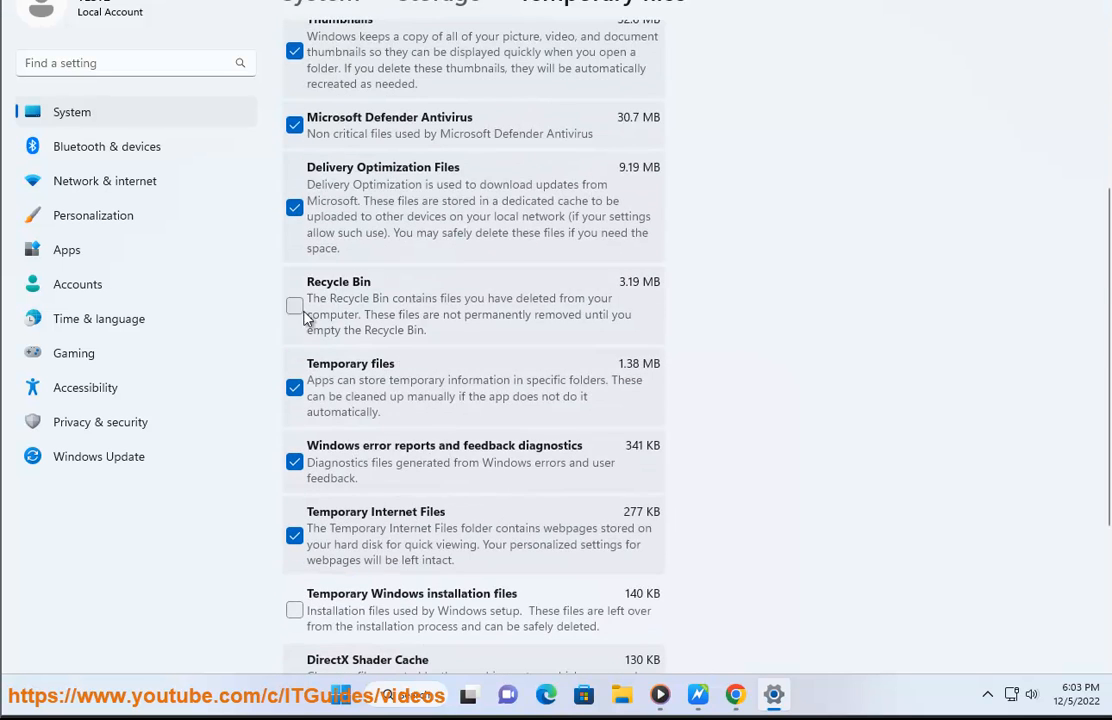
pyautogui.scroll(-3)
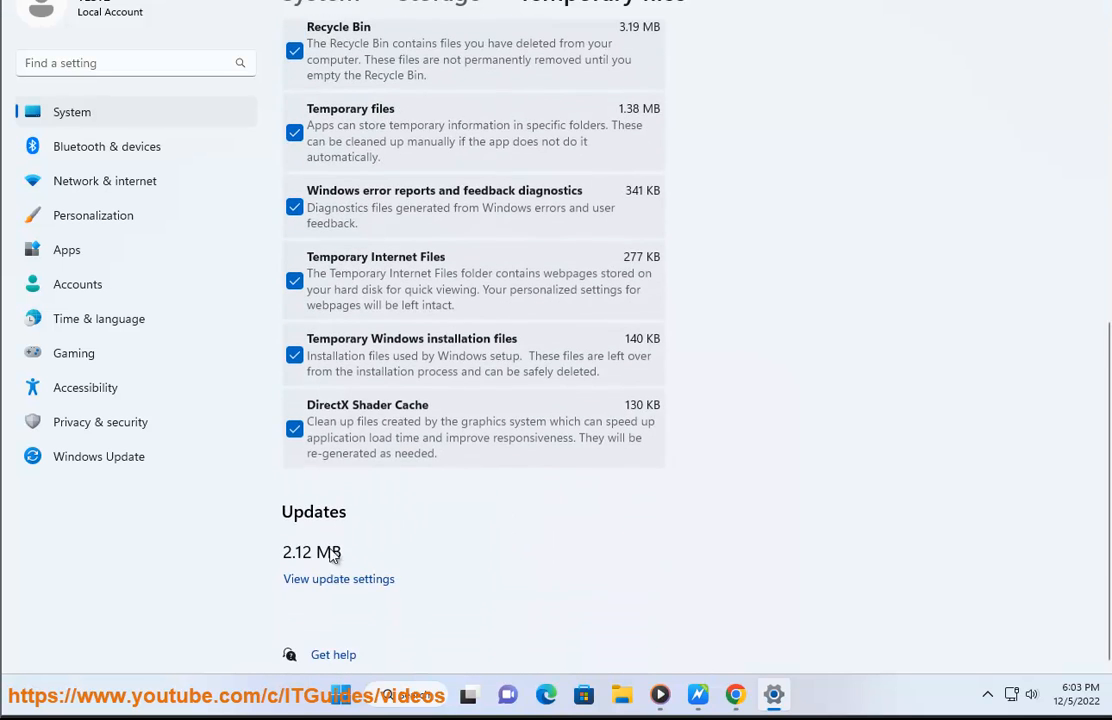
pyautogui.scroll(3)
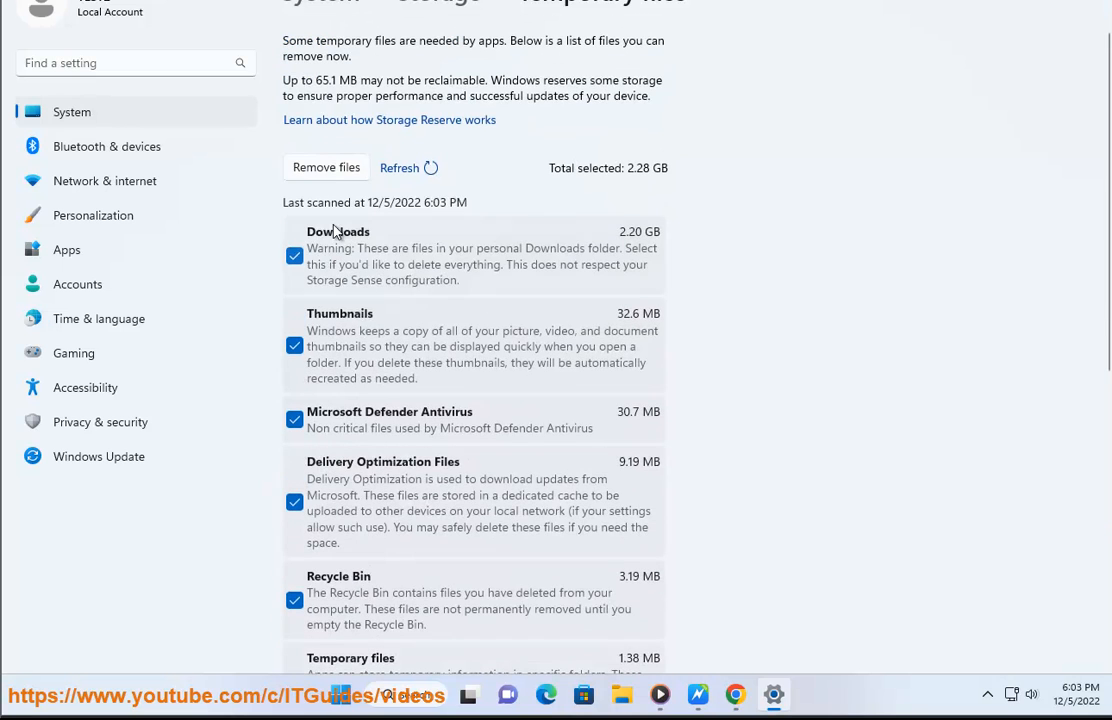
pyautogui.click(399, 167)
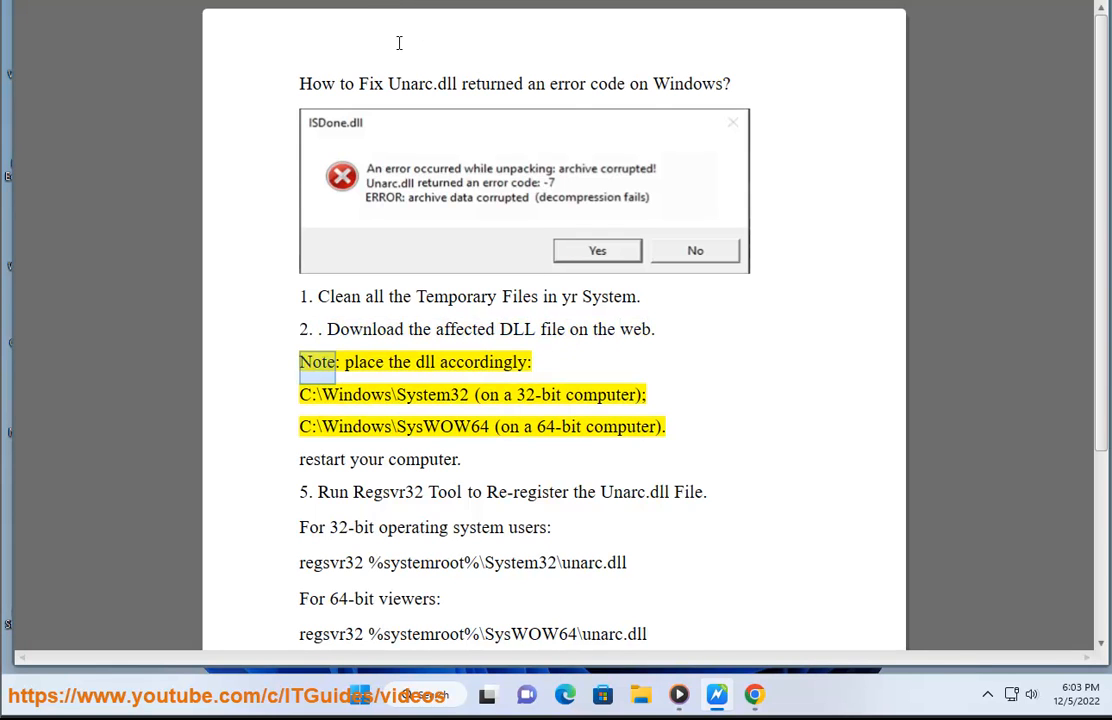
pyautogui.doubleClick(484, 362)
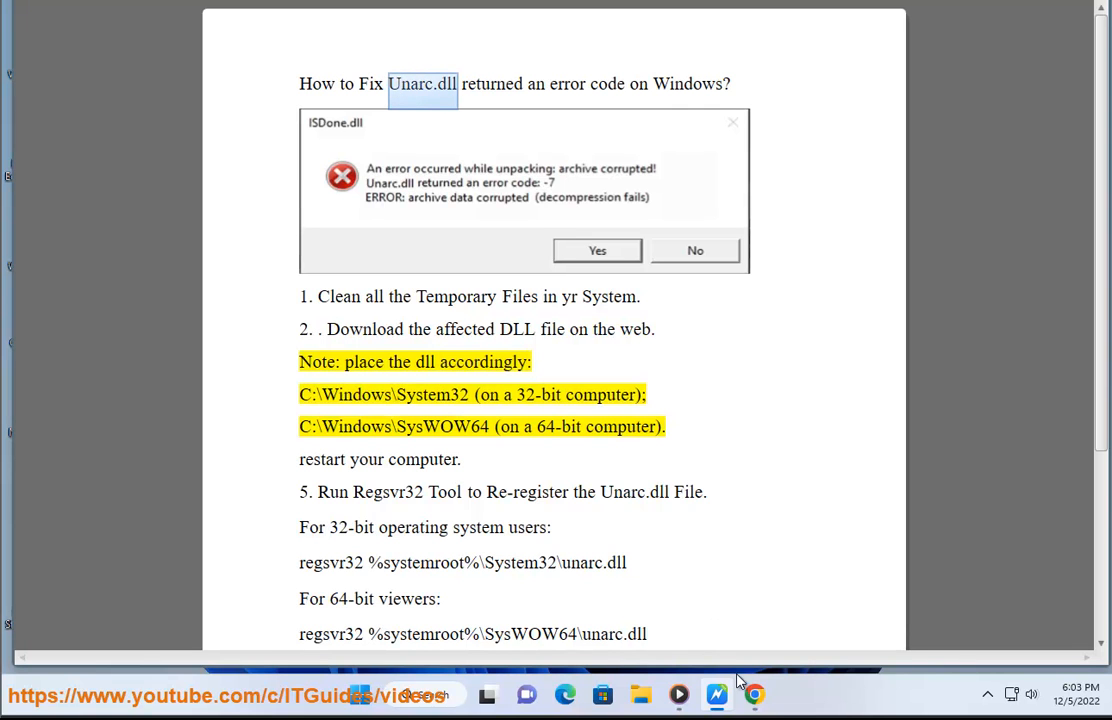
# - Search Google for 'Unarc.dll' and scroll through the DLL-files.com results
pyautogui.click(751, 694)
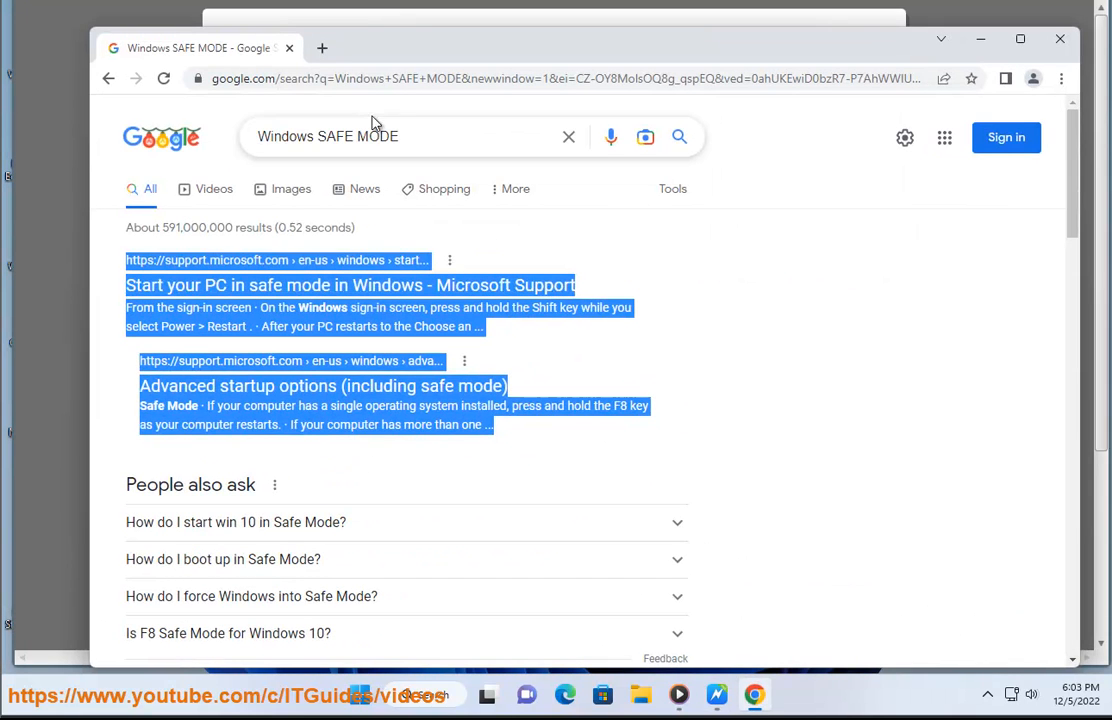
pyautogui.write('Unarc.dll')
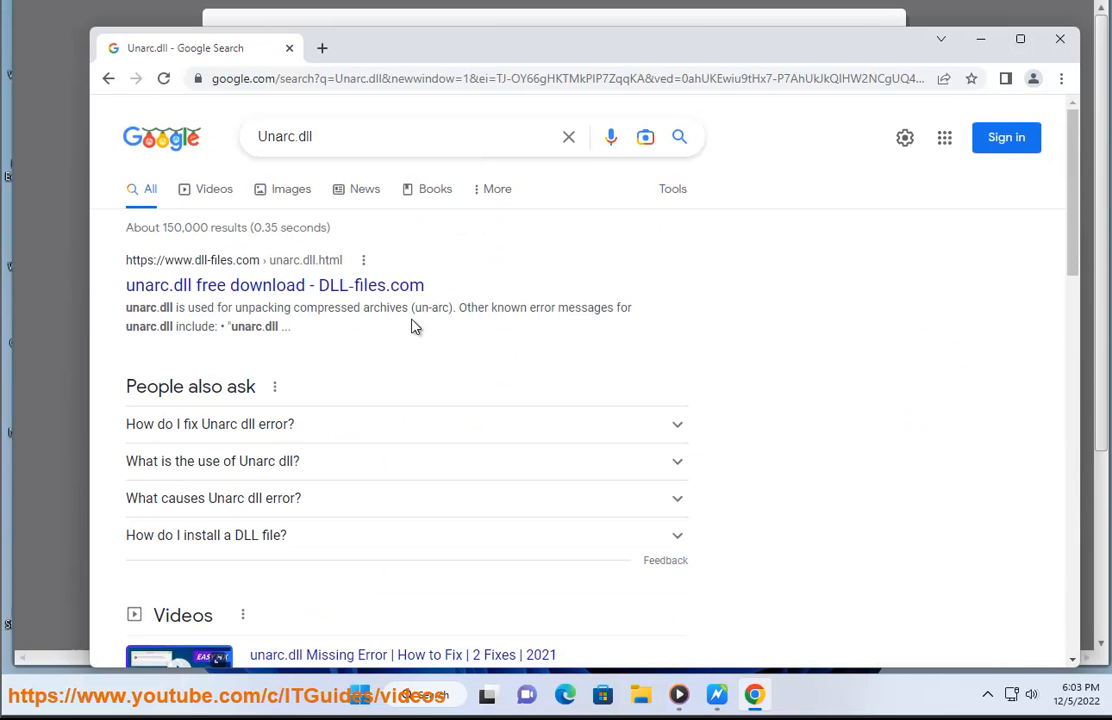
pyautogui.scroll(-3)
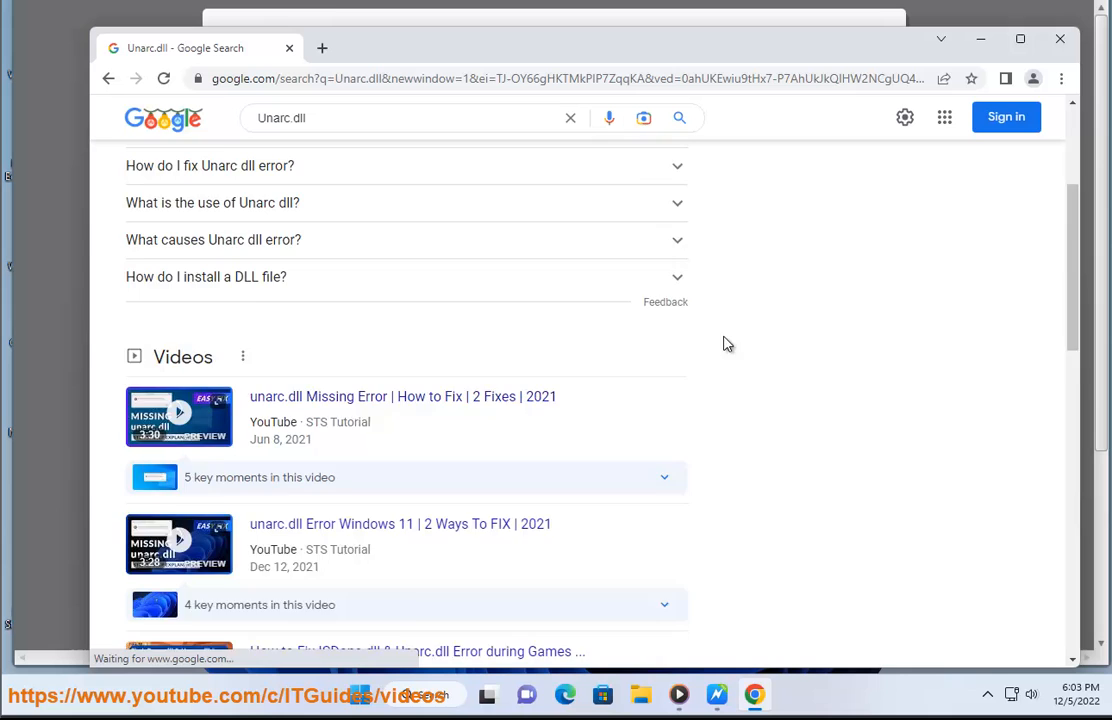
pyautogui.scroll(-3)
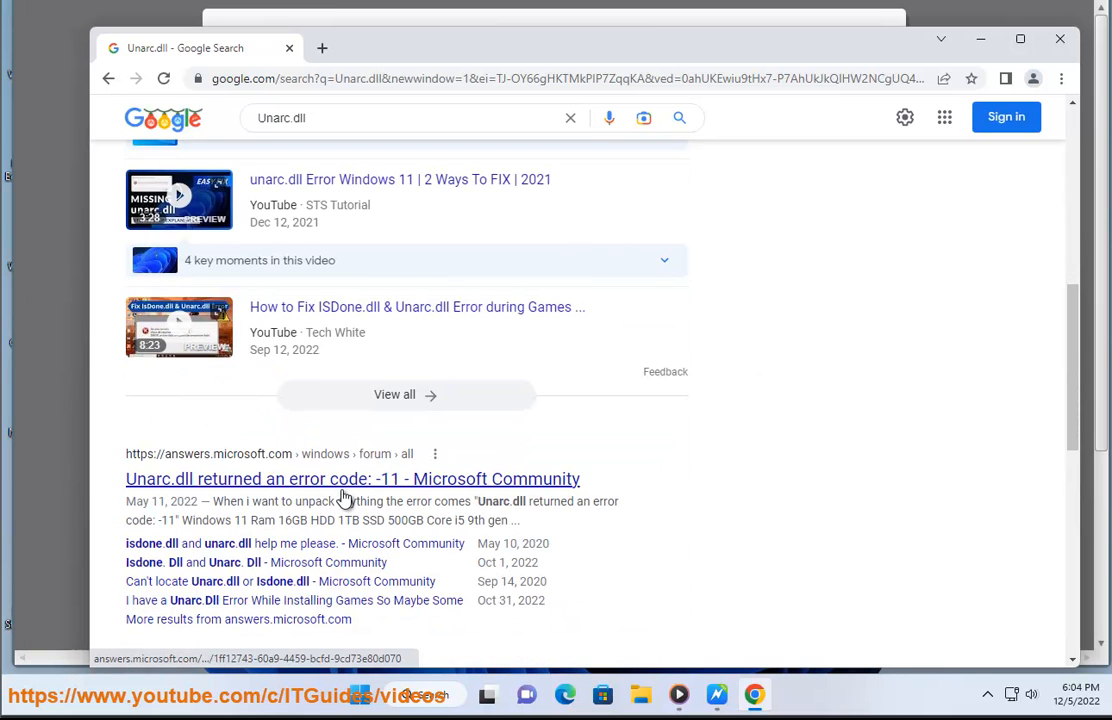
pyautogui.scroll(-3)
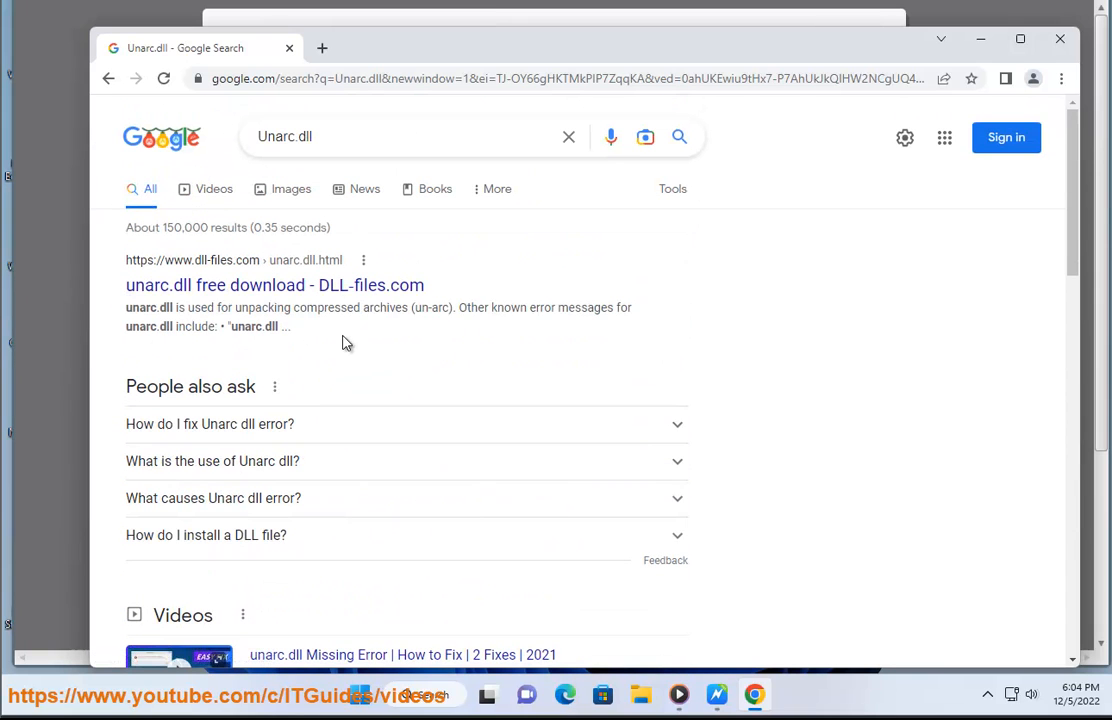
pyautogui.moveTo(126, 307); pyautogui.dragTo(293, 326)
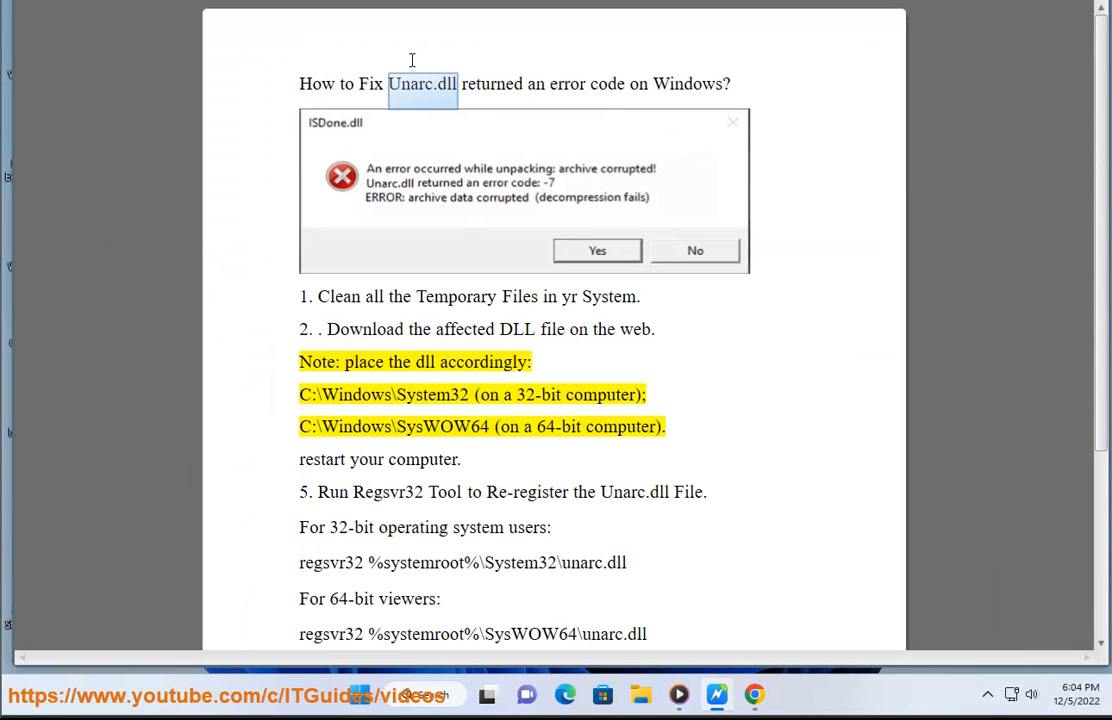
# - Highlight 'restart your computer.' among the guide's fix steps
pyautogui.doubleClick(385, 394)
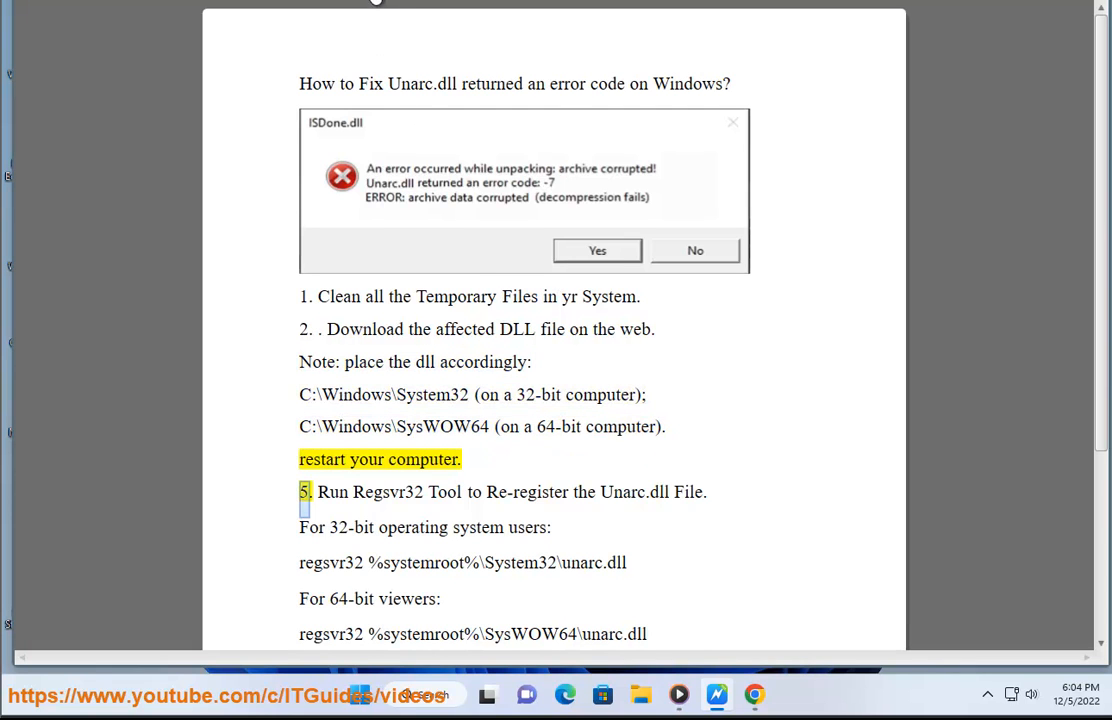
pyautogui.moveTo(400, 695)
pyautogui.write('SYStem Information')
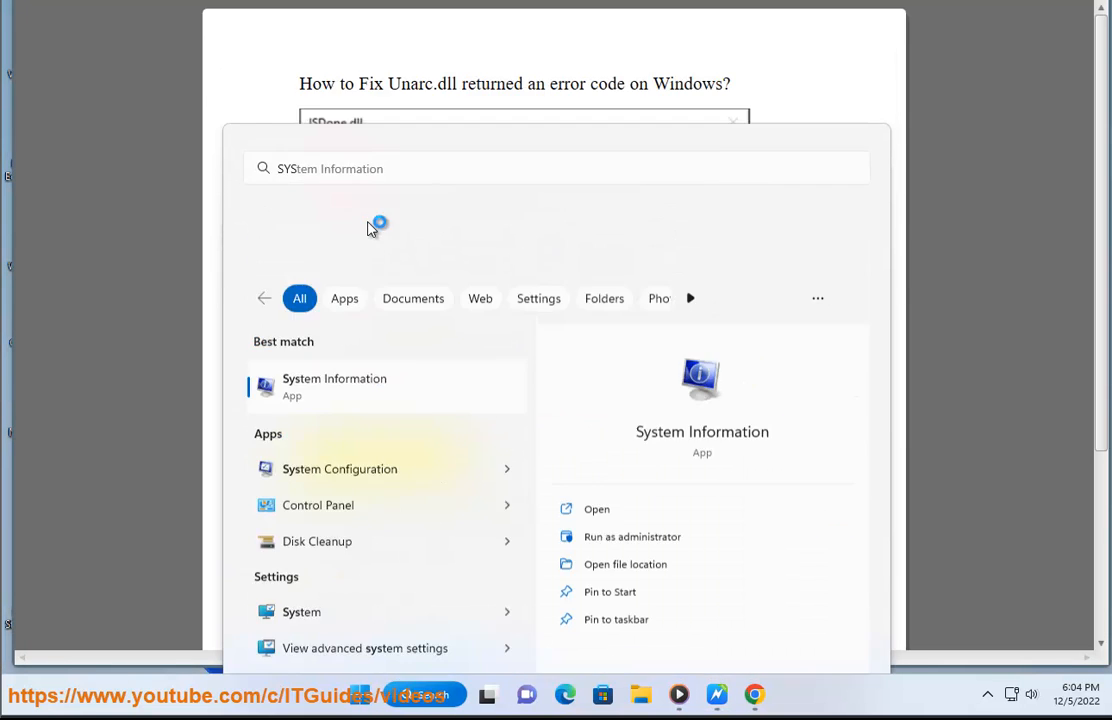
# - Scroll C:\Windows\SysWOW64 down to the u-named DLLs, then close the folder window
pyautogui.click(334, 385)
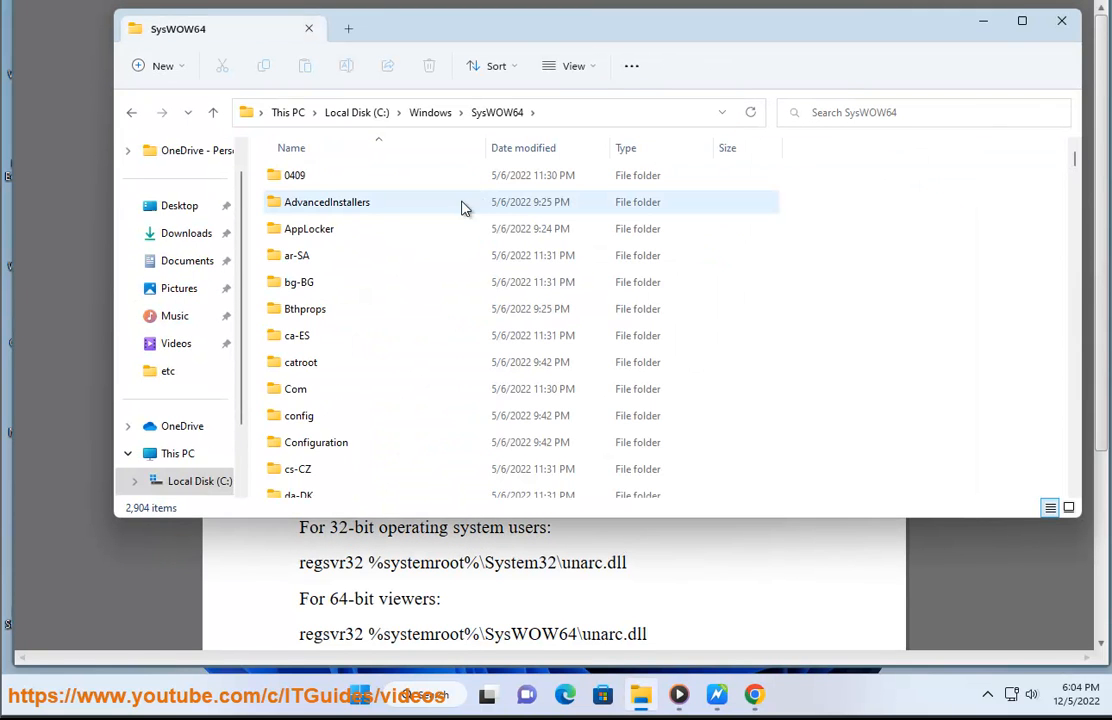
pyautogui.scroll(-3)
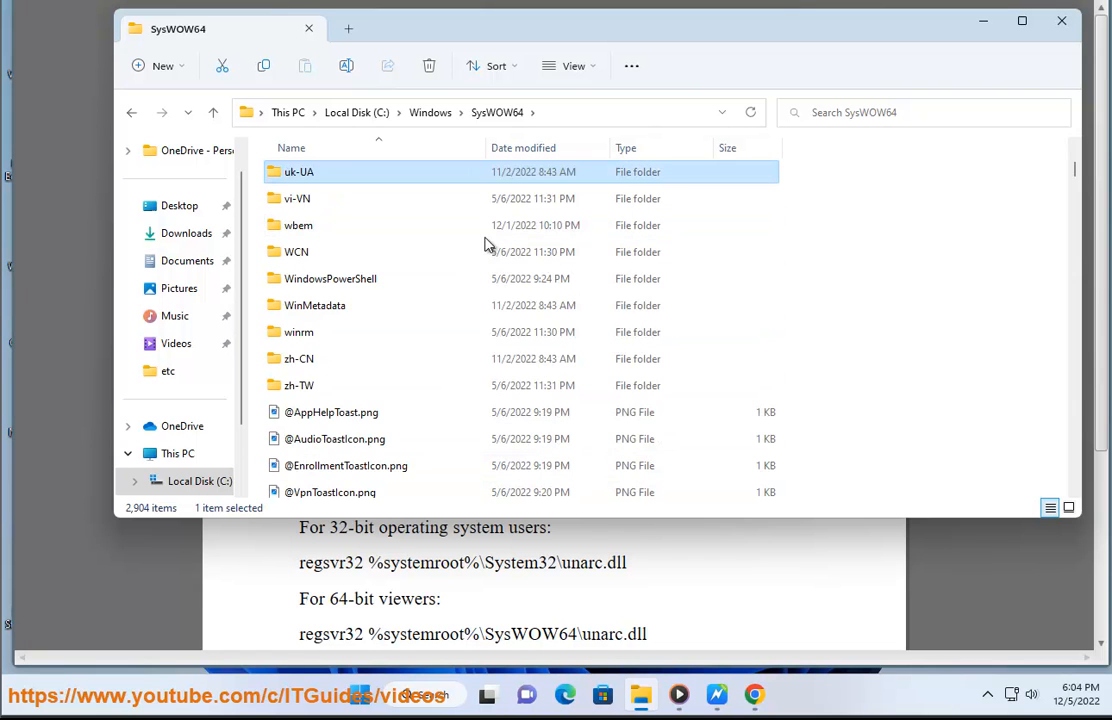
pyautogui.scroll(-3)
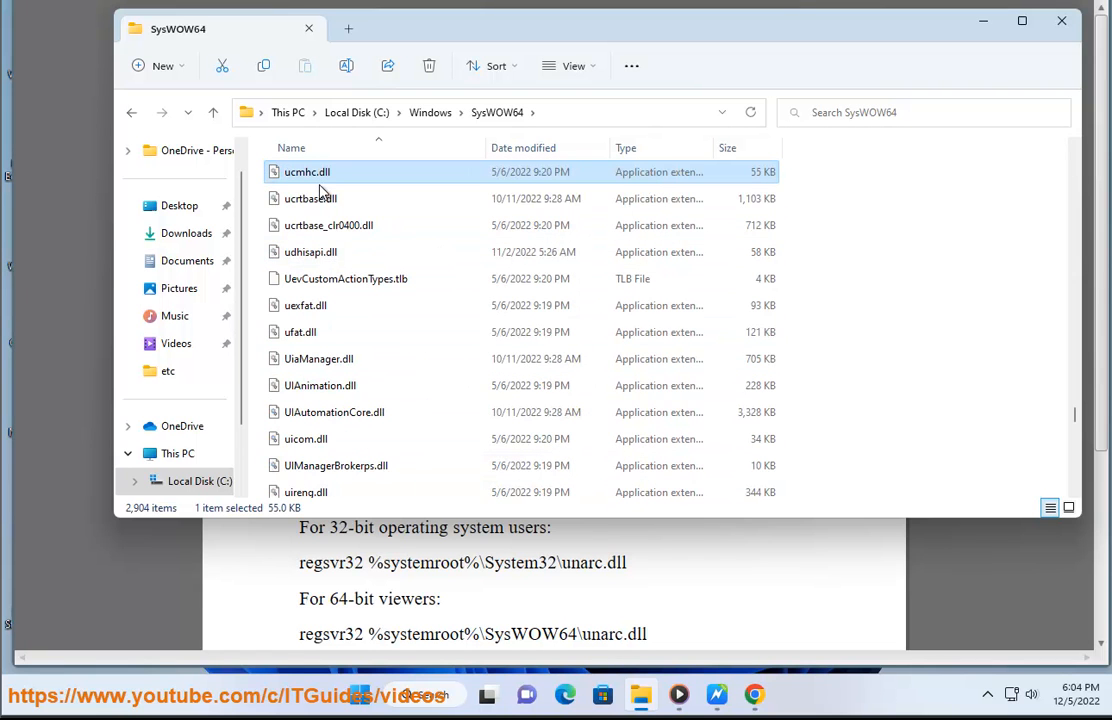
pyautogui.moveTo(312, 180)
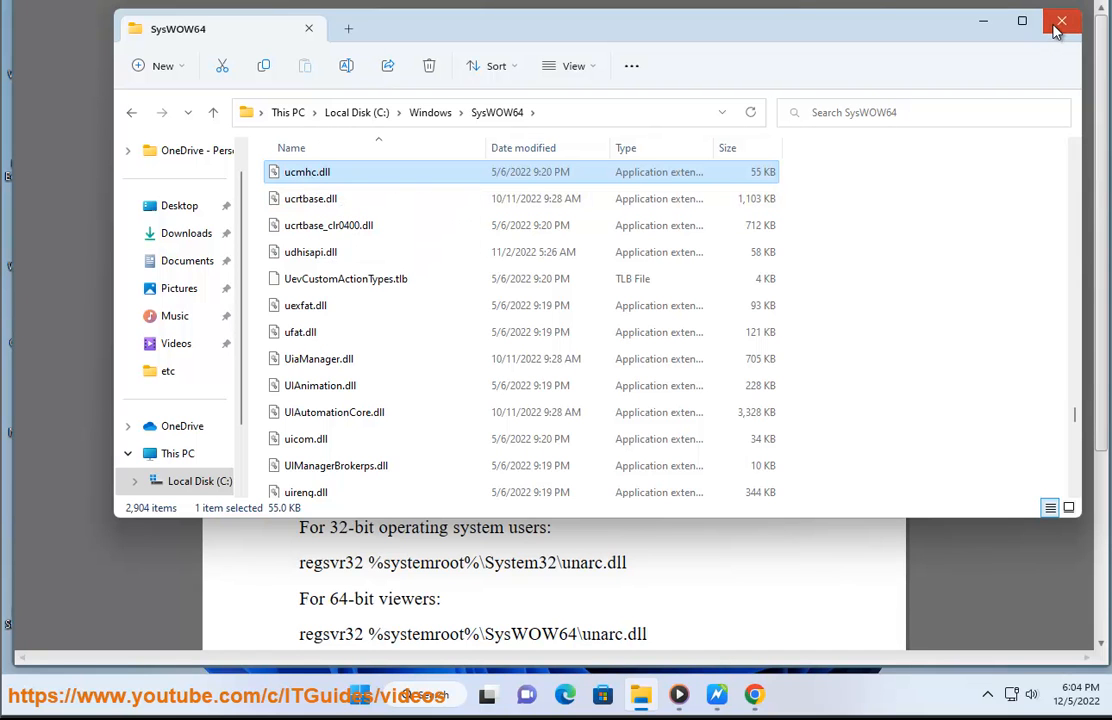
pyautogui.click(1058, 21)
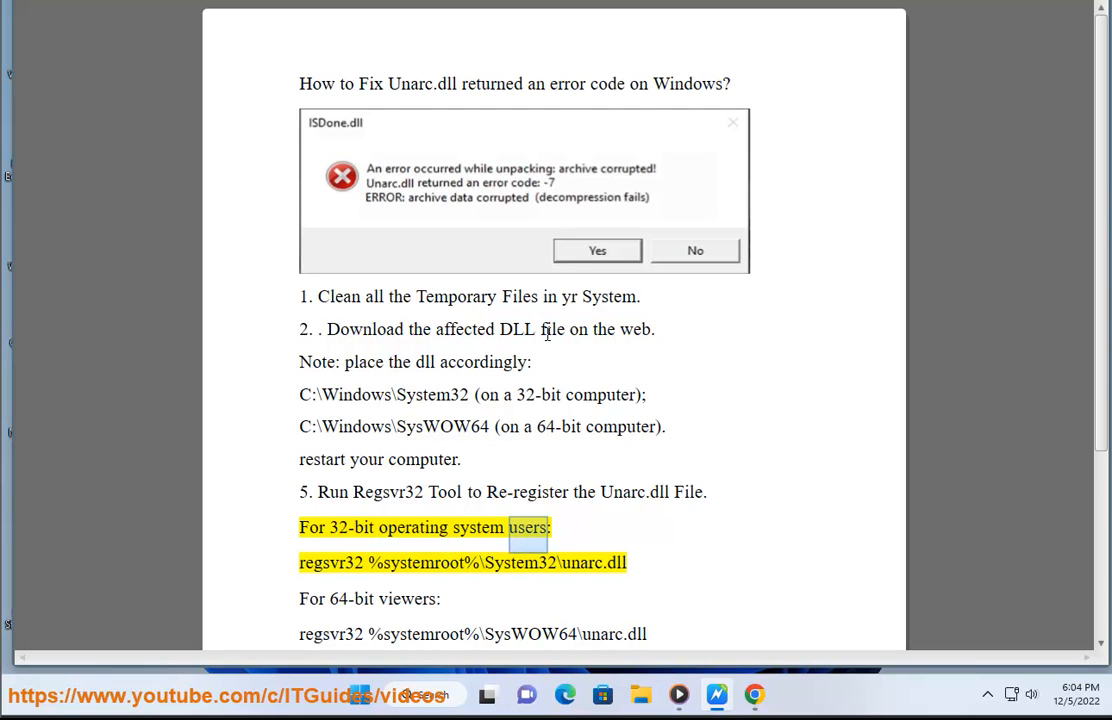
# - Scroll the guide and select text in the 64-bit regsvr32 command line
pyautogui.scroll(-3)
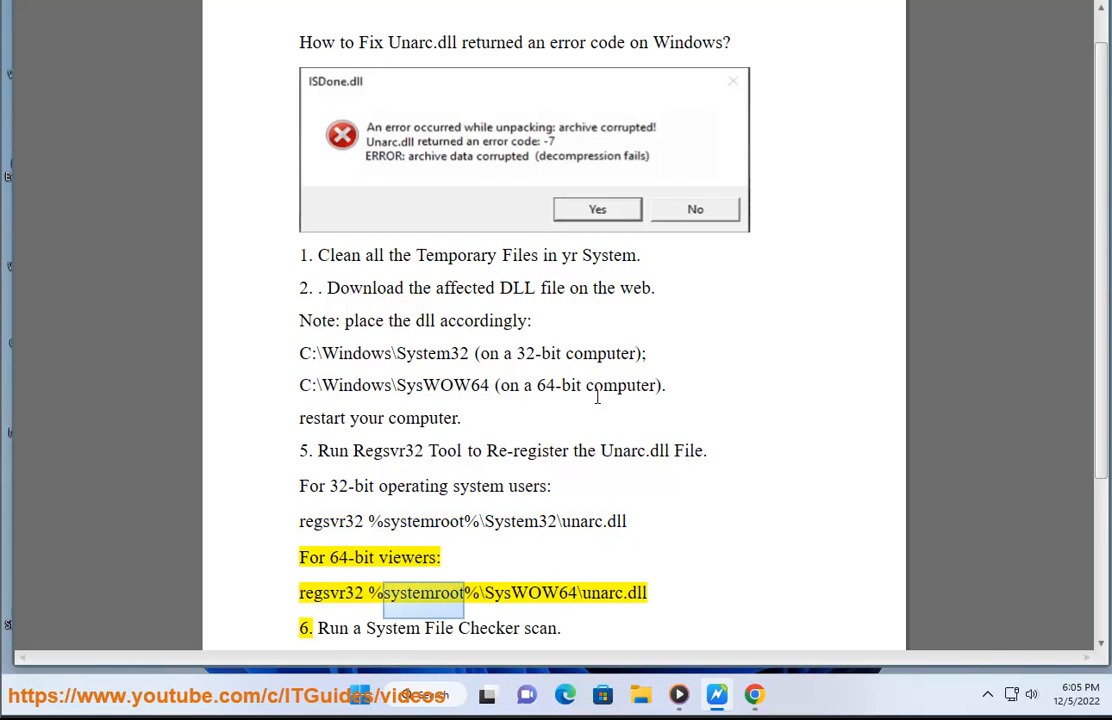
pyautogui.doubleClick(526, 592)
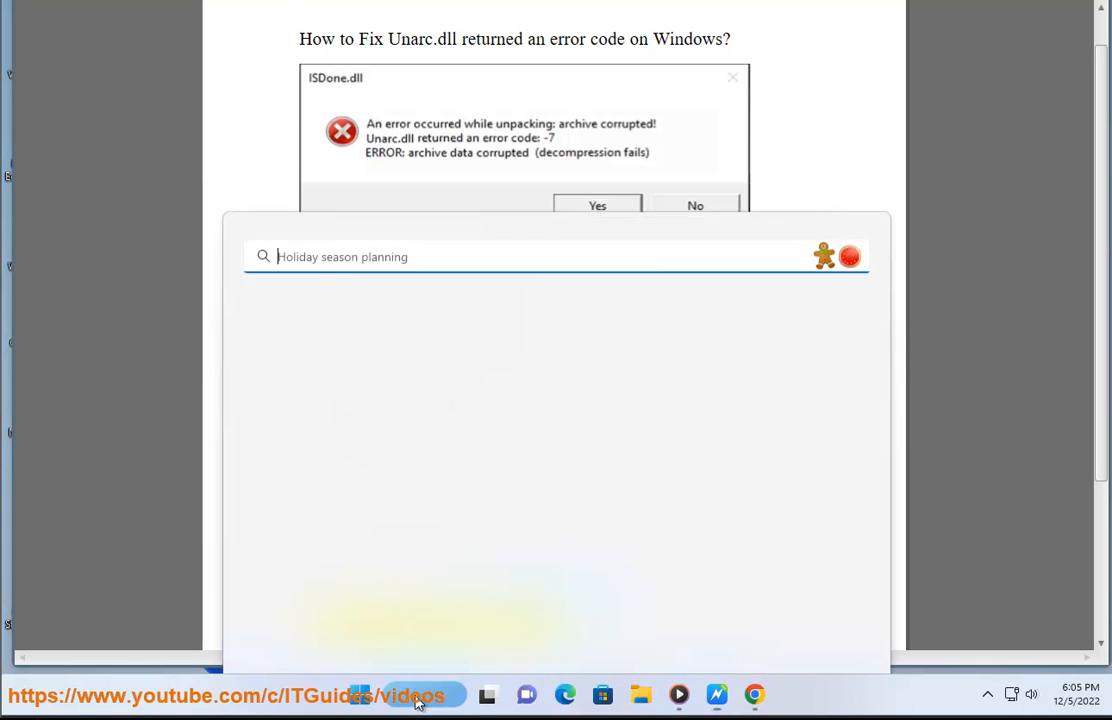
# - Enter regsvr32 %systemroot%\SysWOW64\unarc.dll in an administrator Command Prompt, then close it
pyautogui.write('Command Prompt')
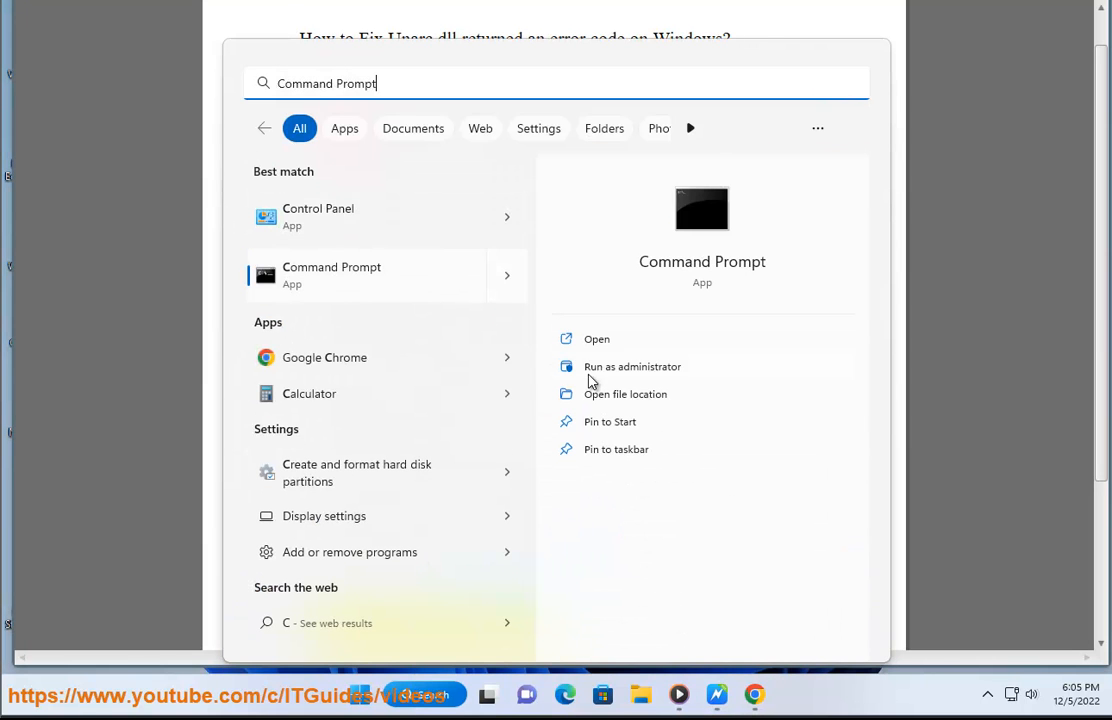
pyautogui.click(596, 338)
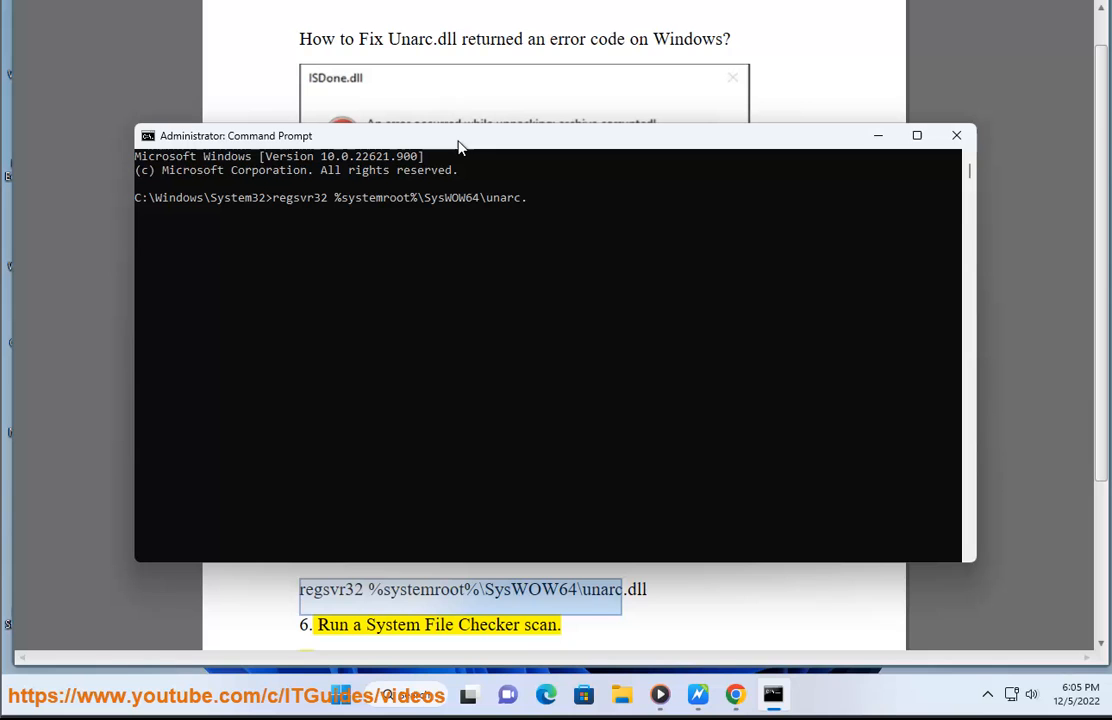
pyautogui.write('DLL')
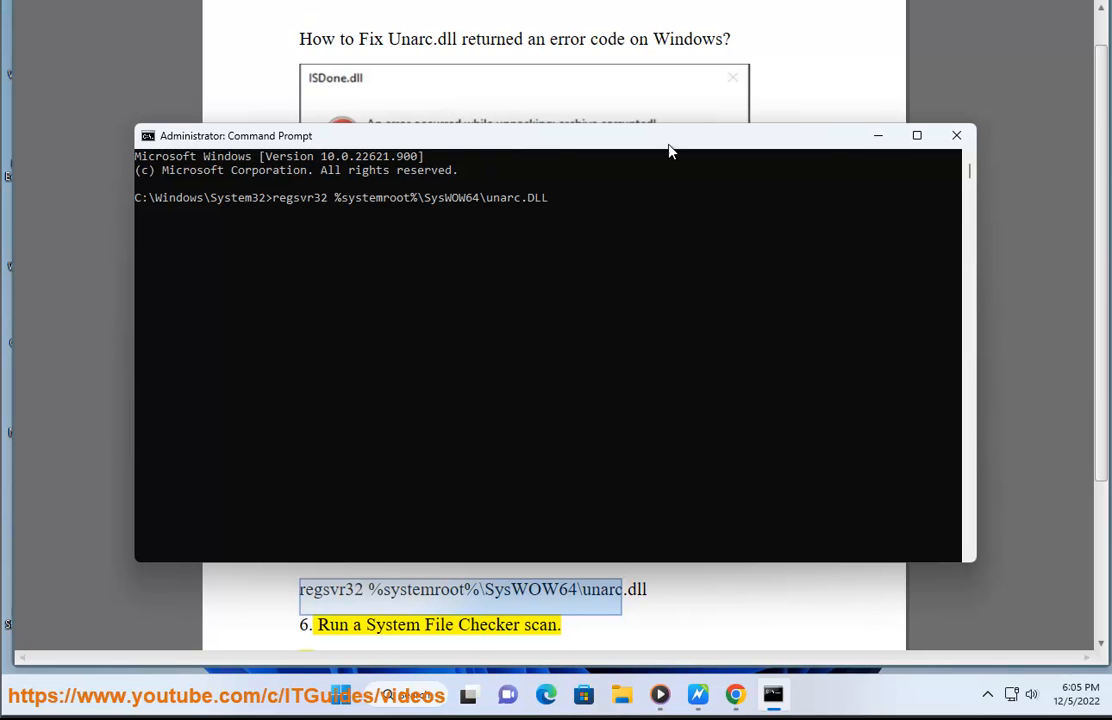
pyautogui.click(954, 135)
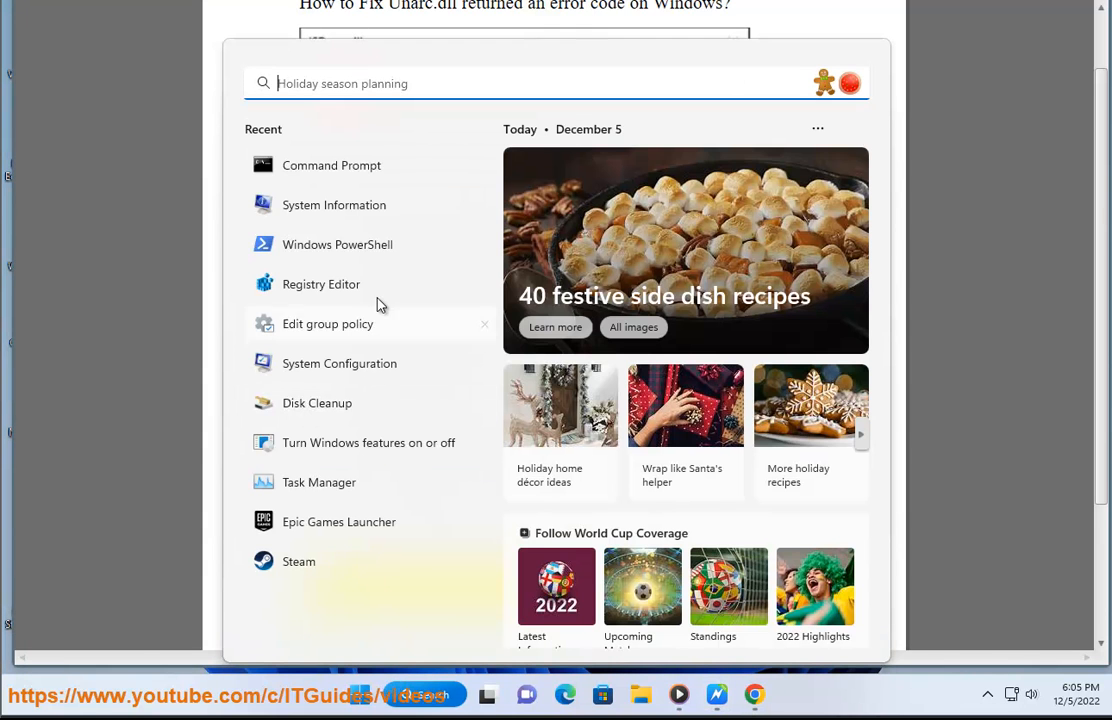
# - Run SFC /SCANNOW in a newly launched administrator Command Prompt, then close it
pyautogui.click(331, 165)
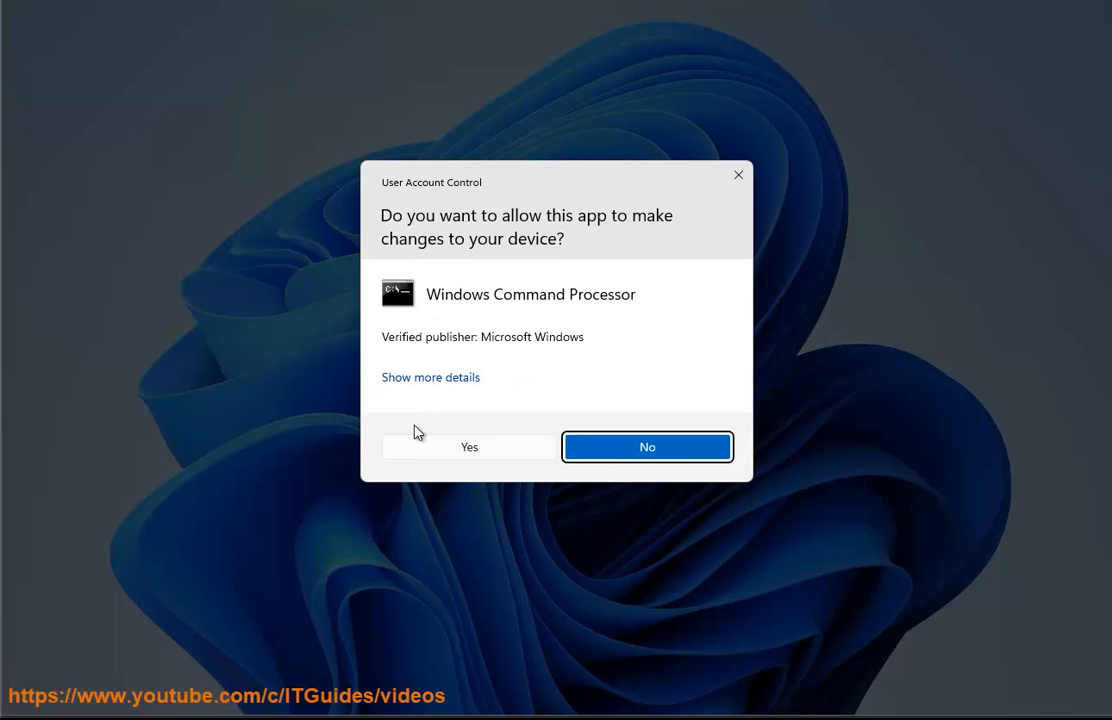
pyautogui.click(468, 446)
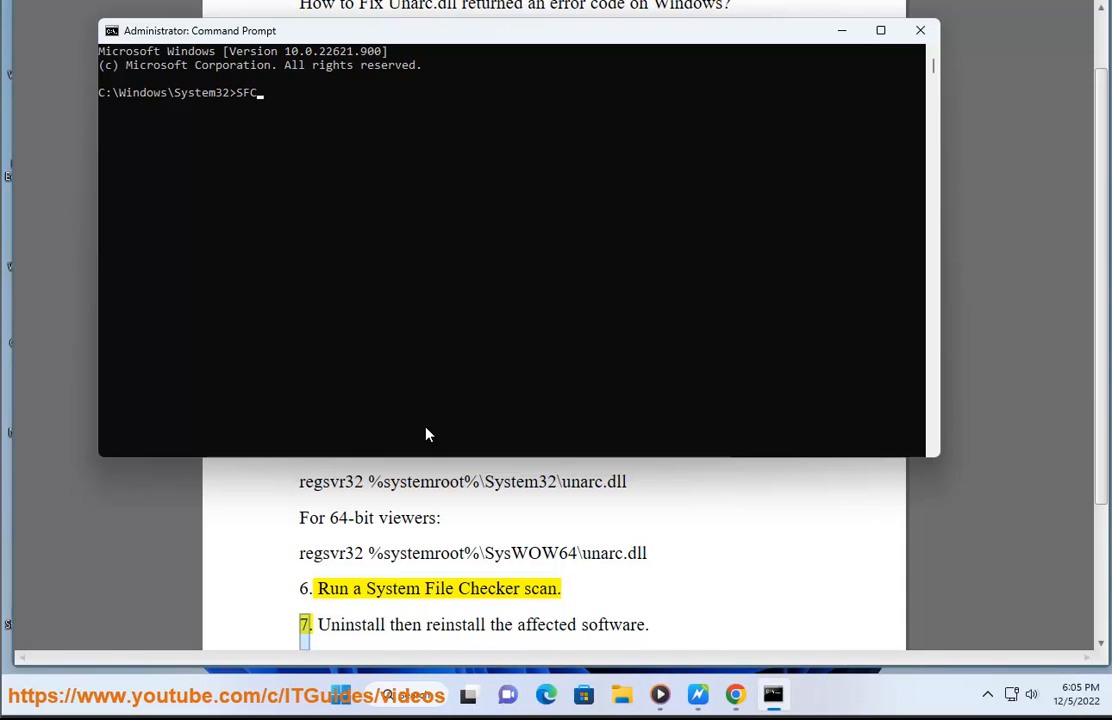
pyautogui.write('/SCANNOW')
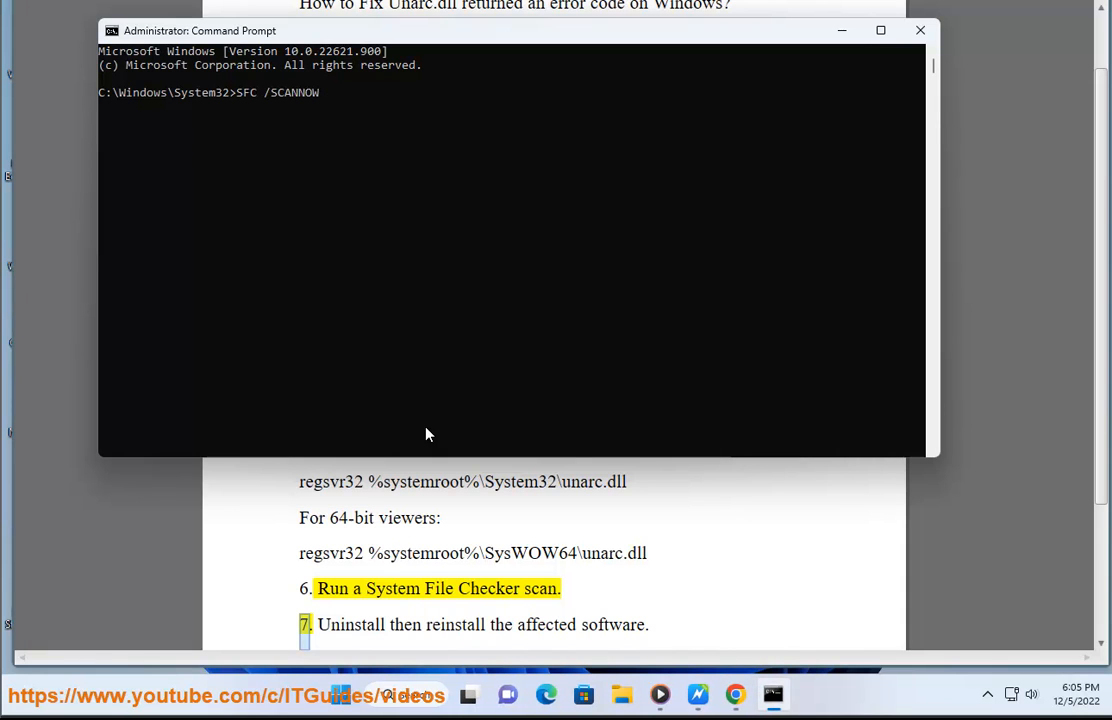
pyautogui.moveTo(923, 30)
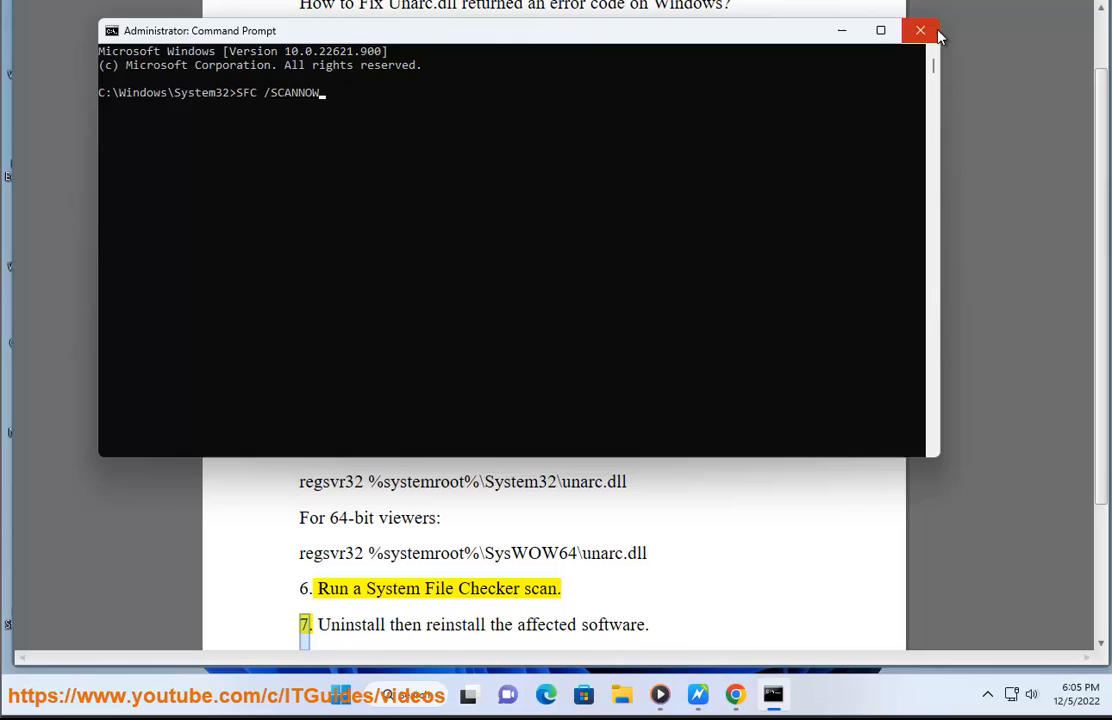
pyautogui.click(923, 31)
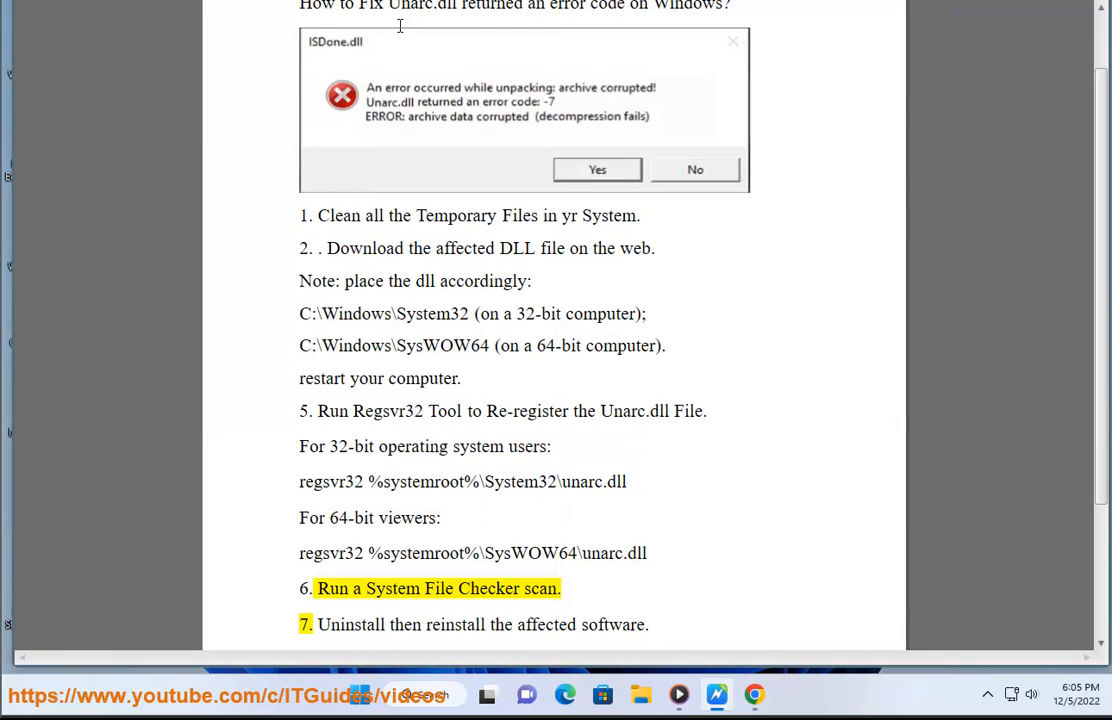
# - Select a word in step 7 and scroll the guide down to step 8, Roll back your Windows
pyautogui.doubleClick(541, 625)
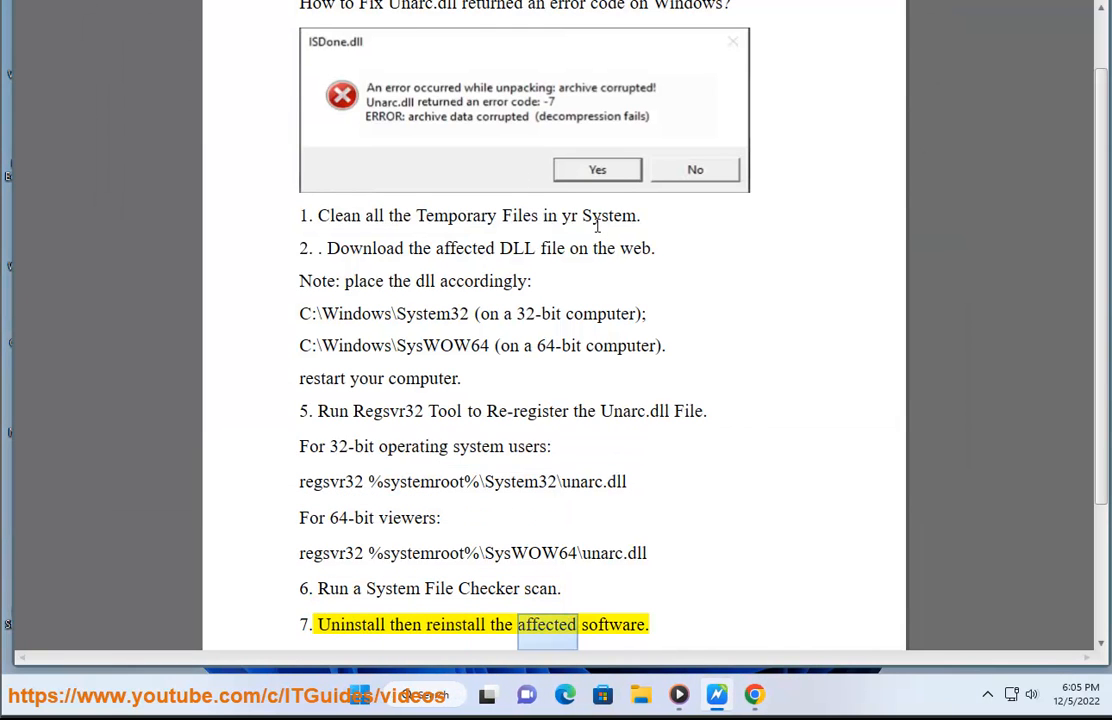
pyautogui.scroll(-3)
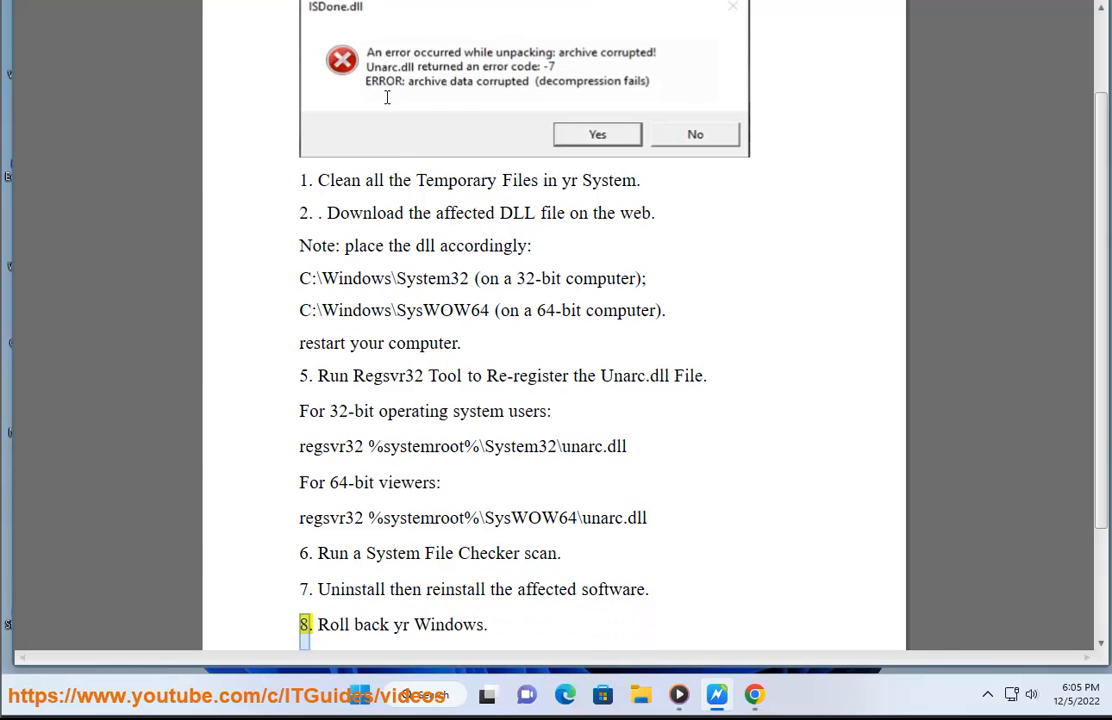
pyautogui.scroll(-3)
pyautogui.write('C')
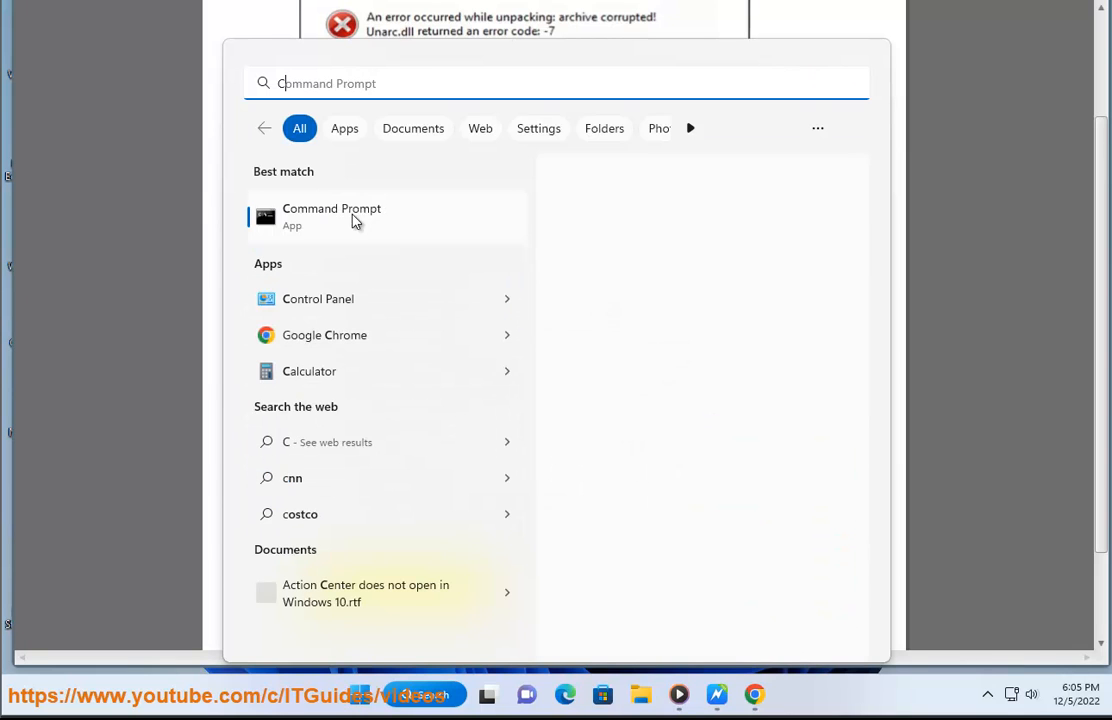
# - Look for a network-location backup in Backup and Restore (Windows 7), cancel, and close
pyautogui.click(318, 299)
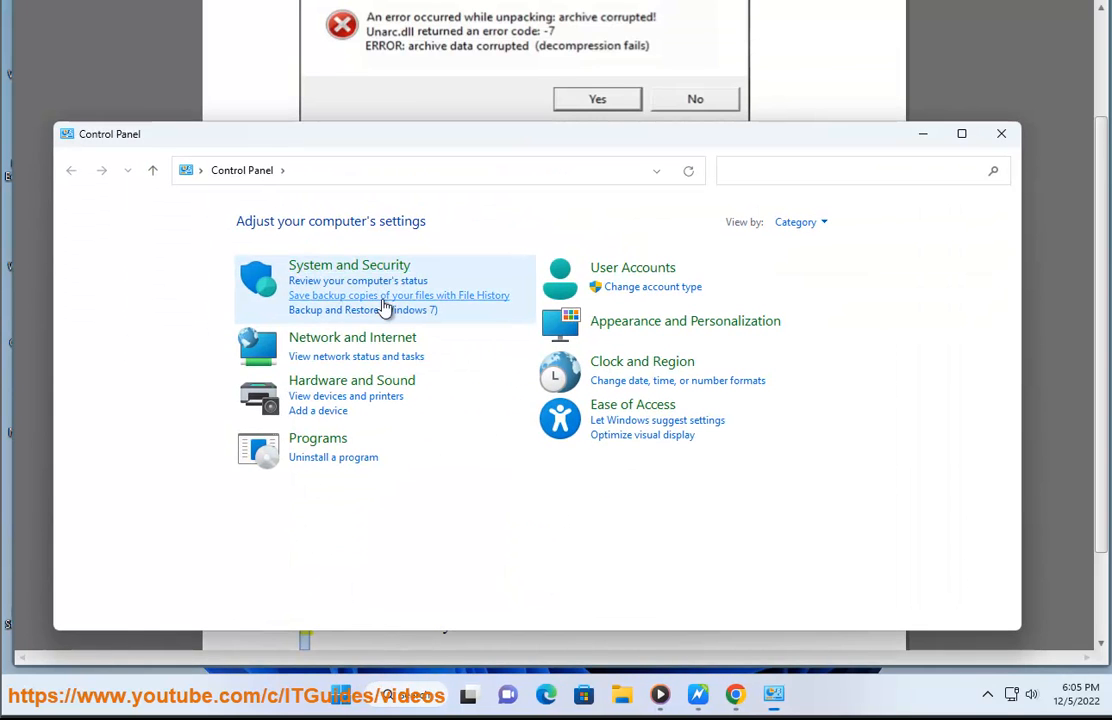
pyautogui.click(364, 309)
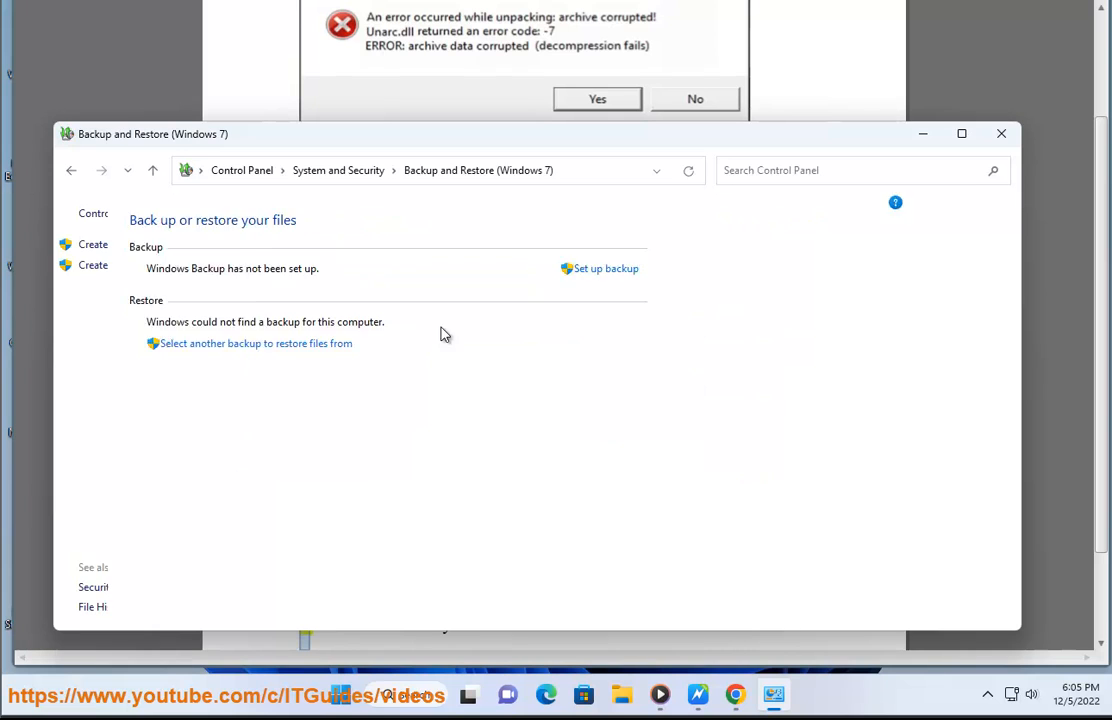
pyautogui.click(256, 343)
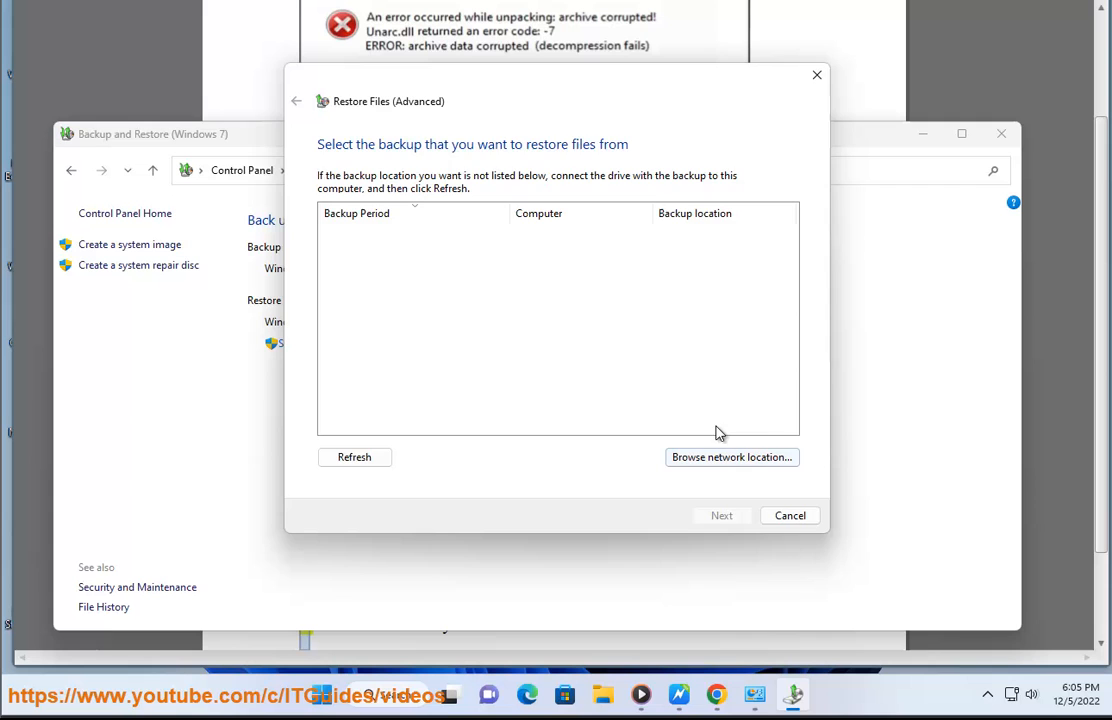
pyautogui.click(732, 457)
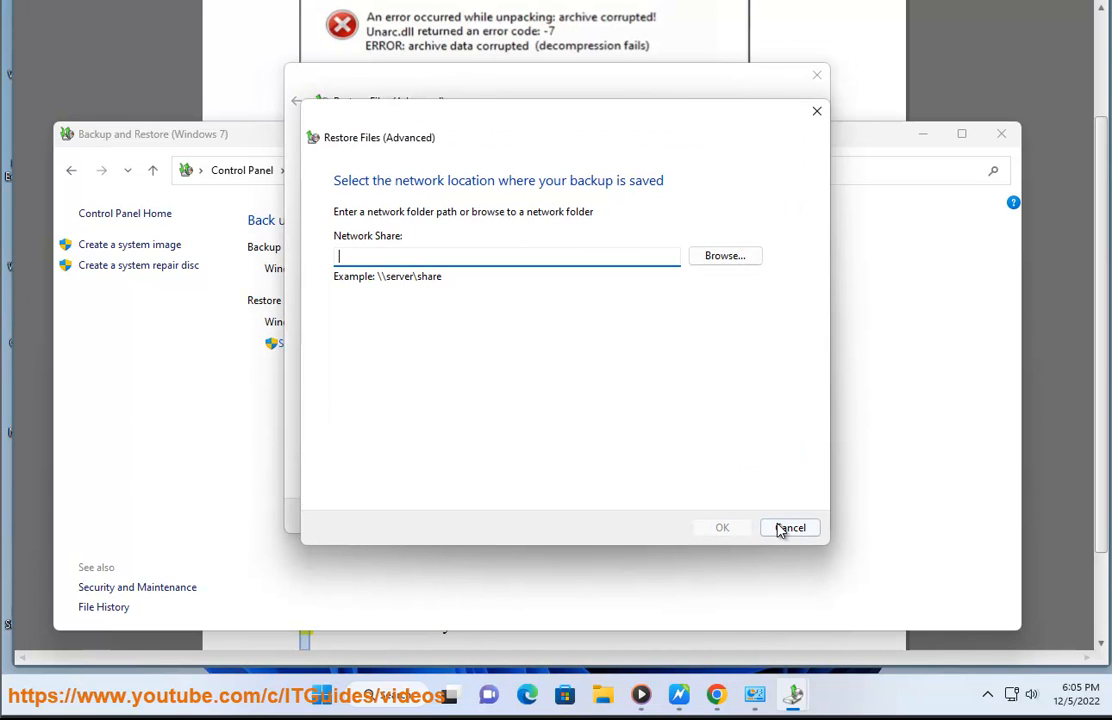
pyautogui.click(790, 527)
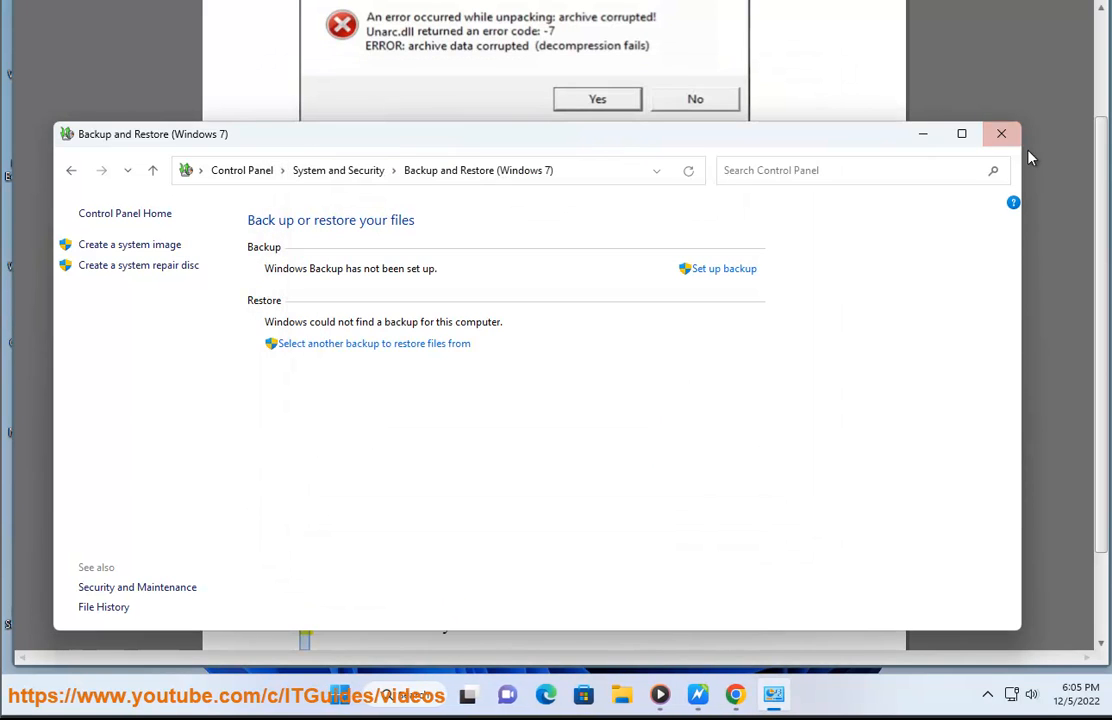
pyautogui.click(1000, 133)
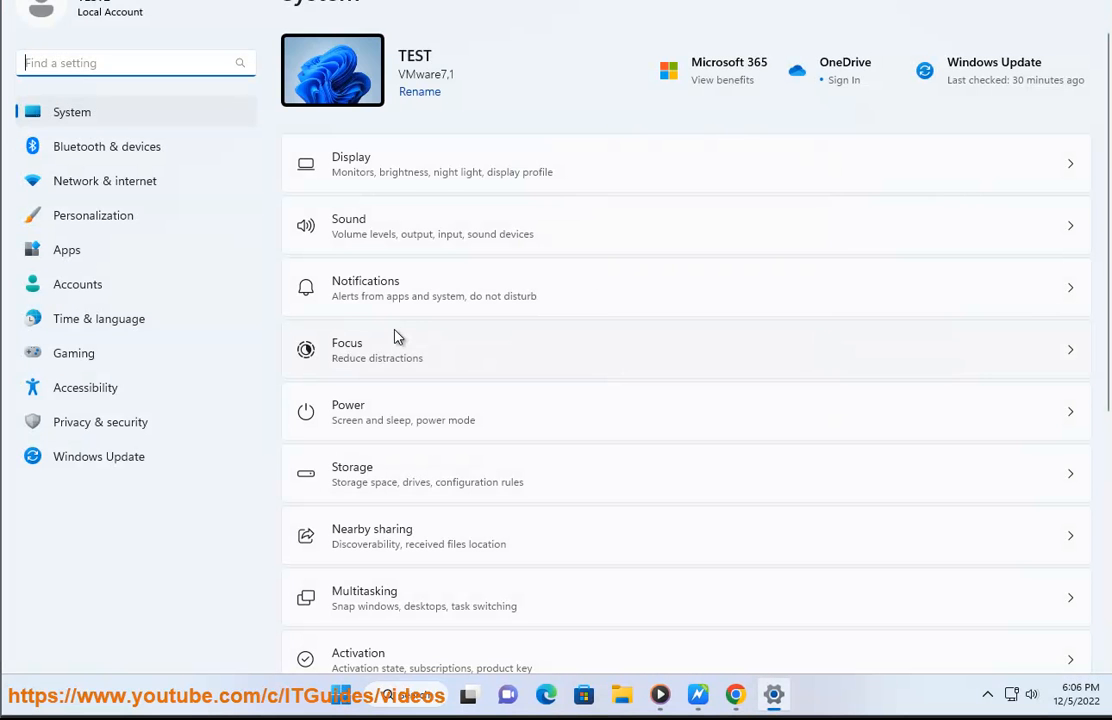
# - Start Reset this PC from Recovery and continue with cloud download and reinstall
pyautogui.scroll(-3)
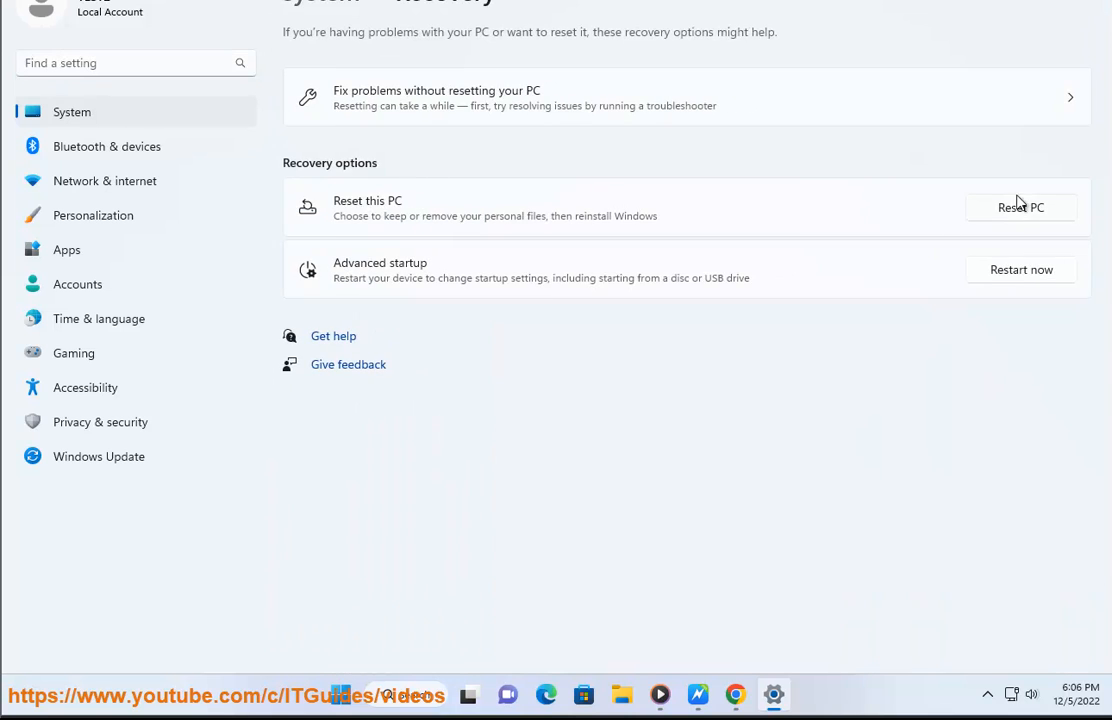
pyautogui.click(1020, 207)
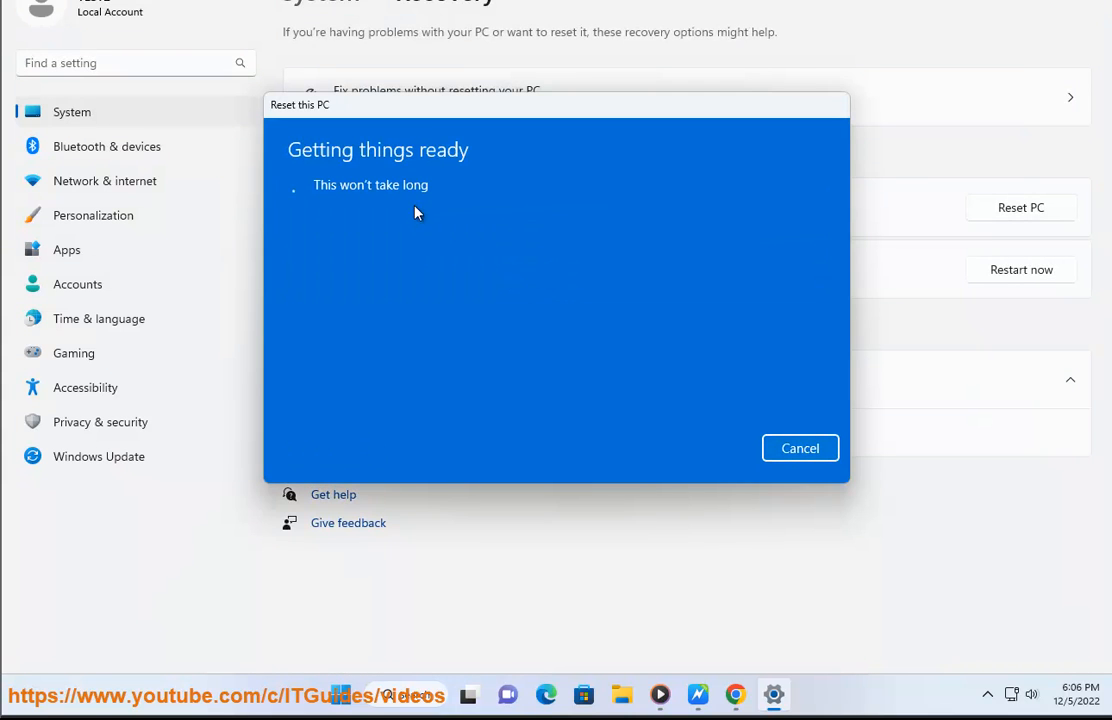
pyautogui.moveTo(353, 154)
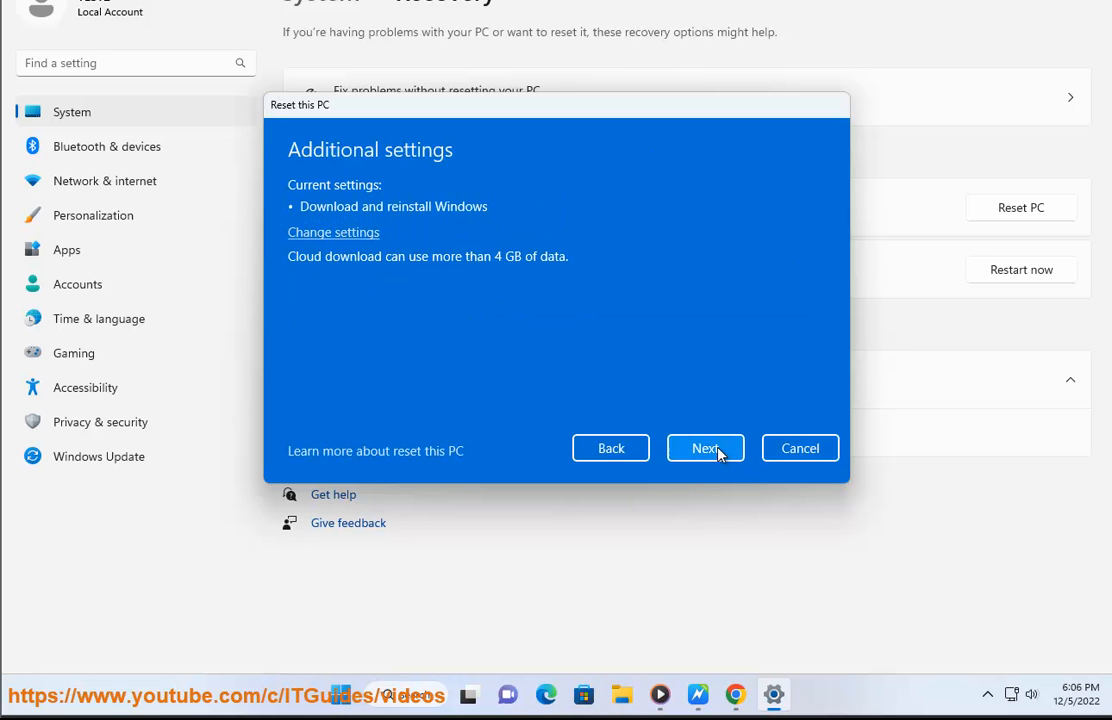
pyautogui.click(800, 447)
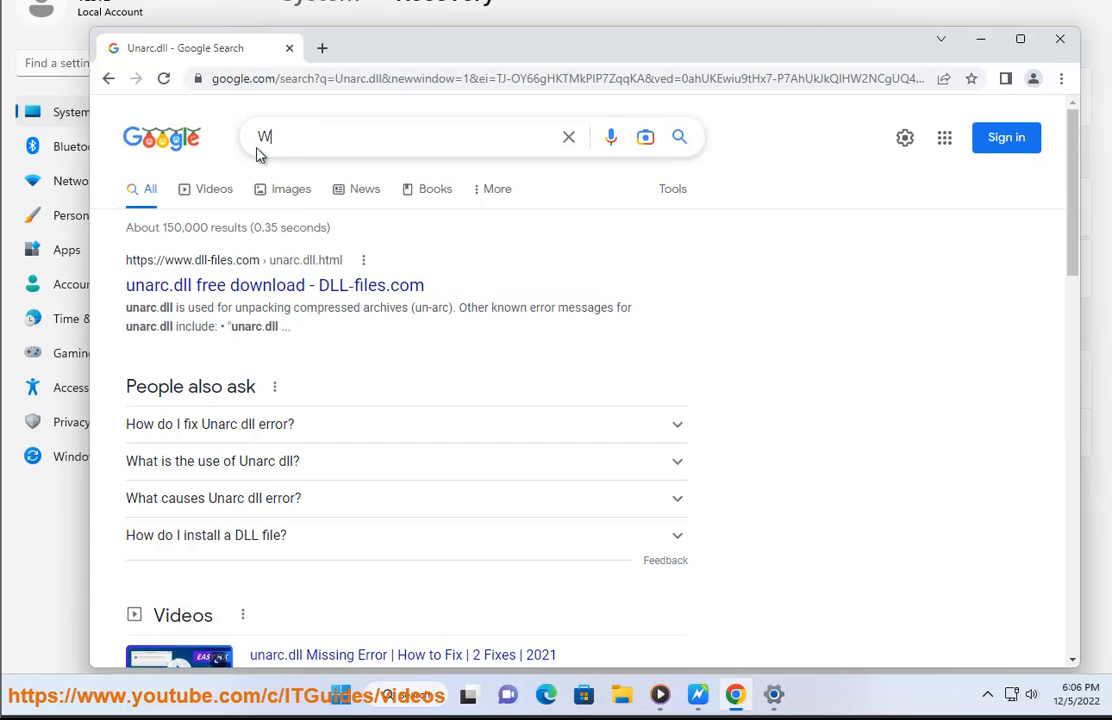
# - Search Google for 'WINDOWS ISO' and open the Microsoft Download Windows 11 result in a new tab
pyautogui.write('INDOWS ISO')
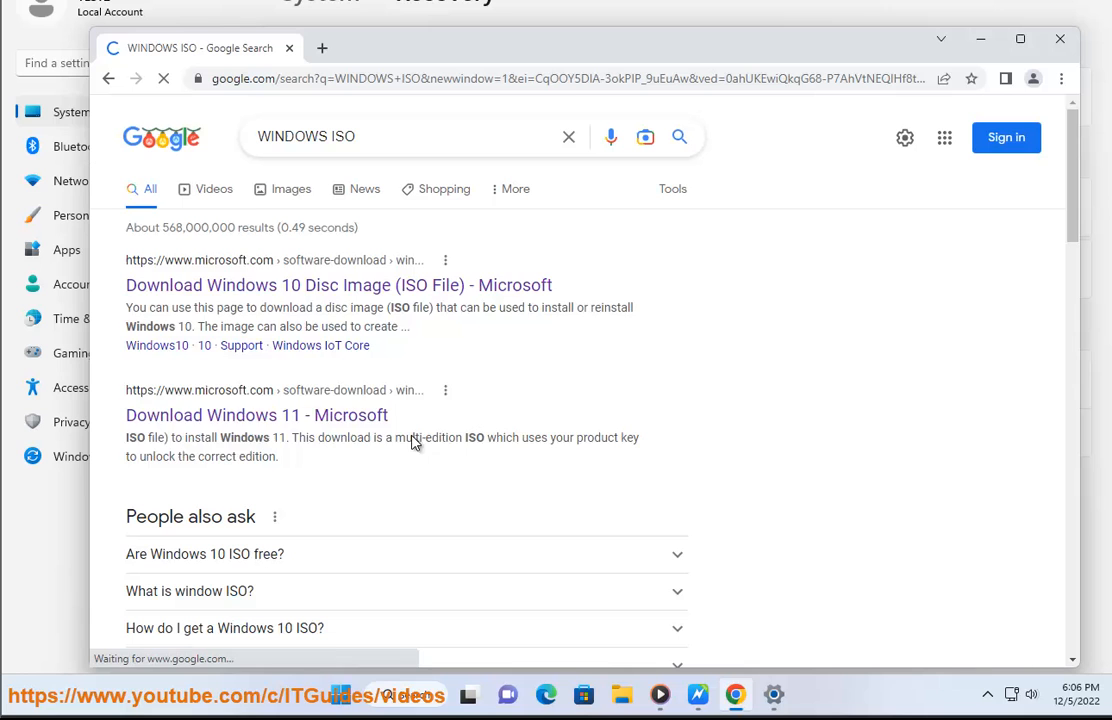
pyautogui.moveTo(126, 260); pyautogui.dragTo(393, 456)
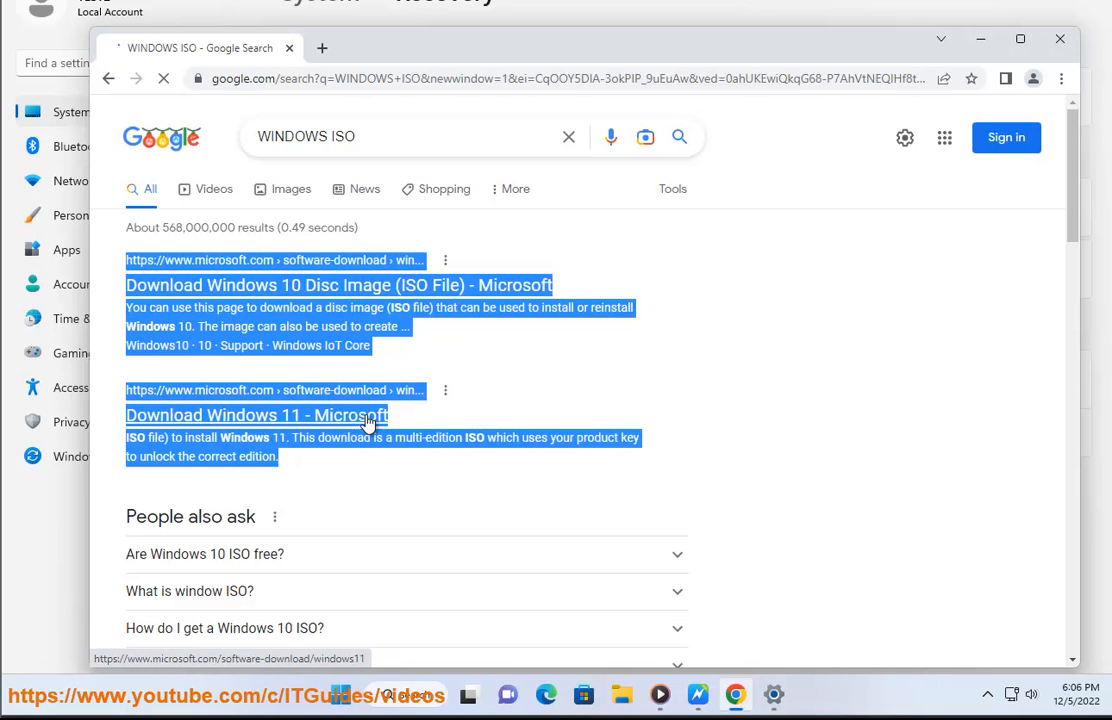
pyautogui.rightClick(367, 415)
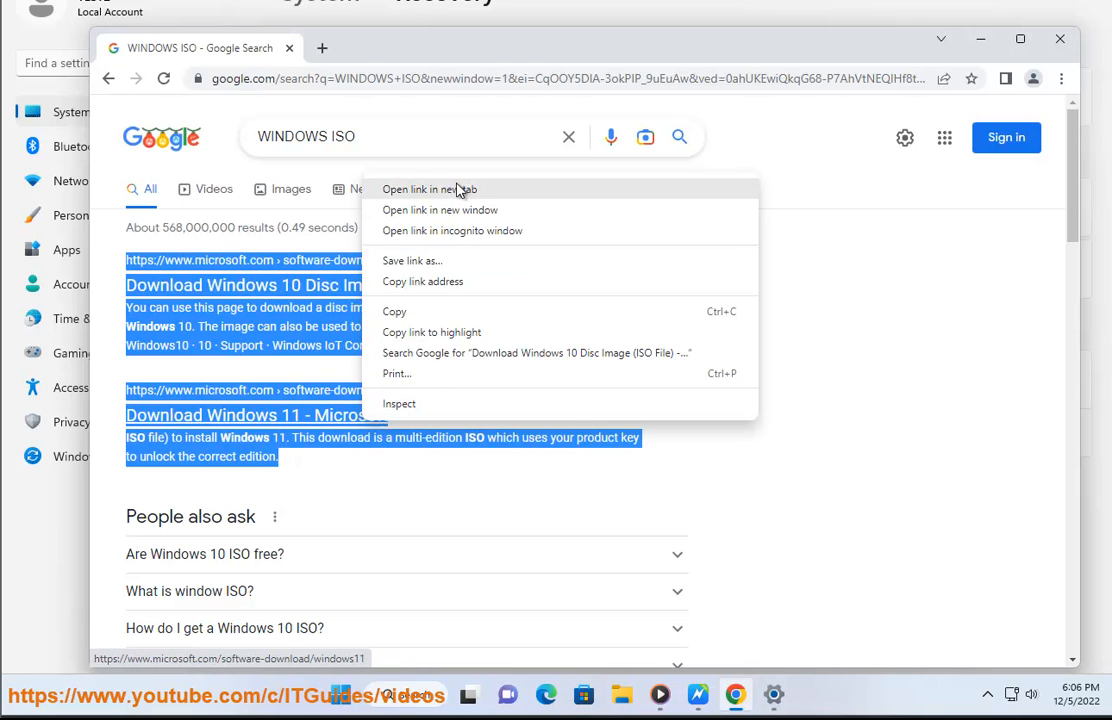
pyautogui.click(429, 189)
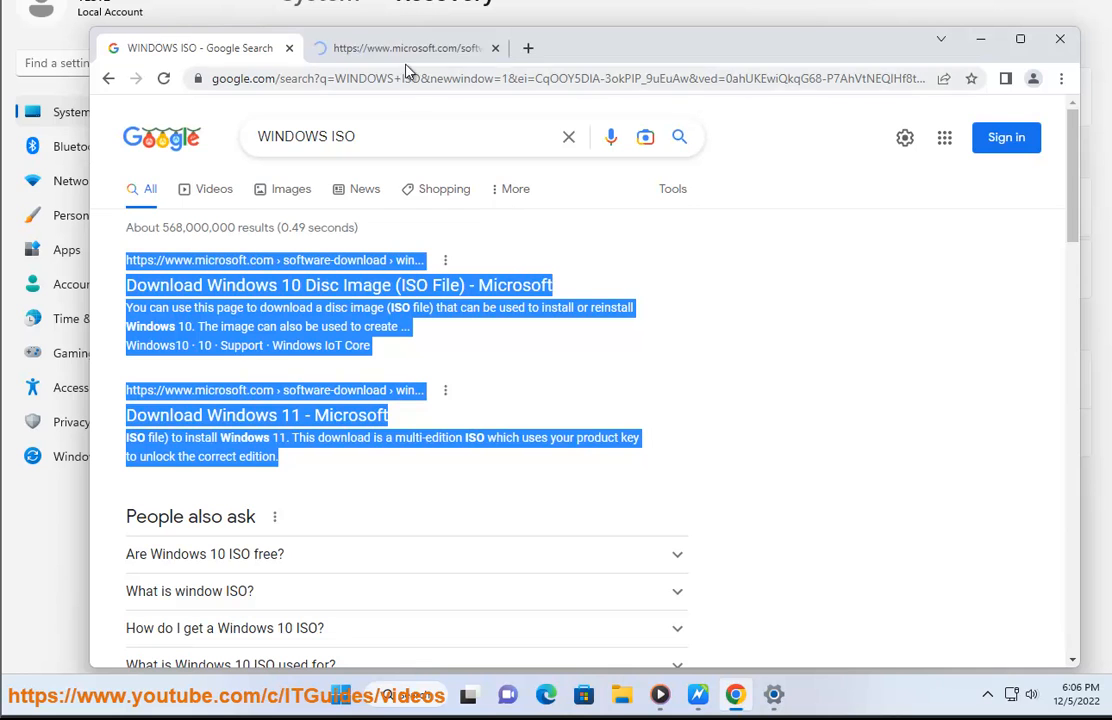
# - Switch to the Download Windows 11 tab and highlight 'ISO' in the Disk Image heading
pyautogui.click(256, 415)
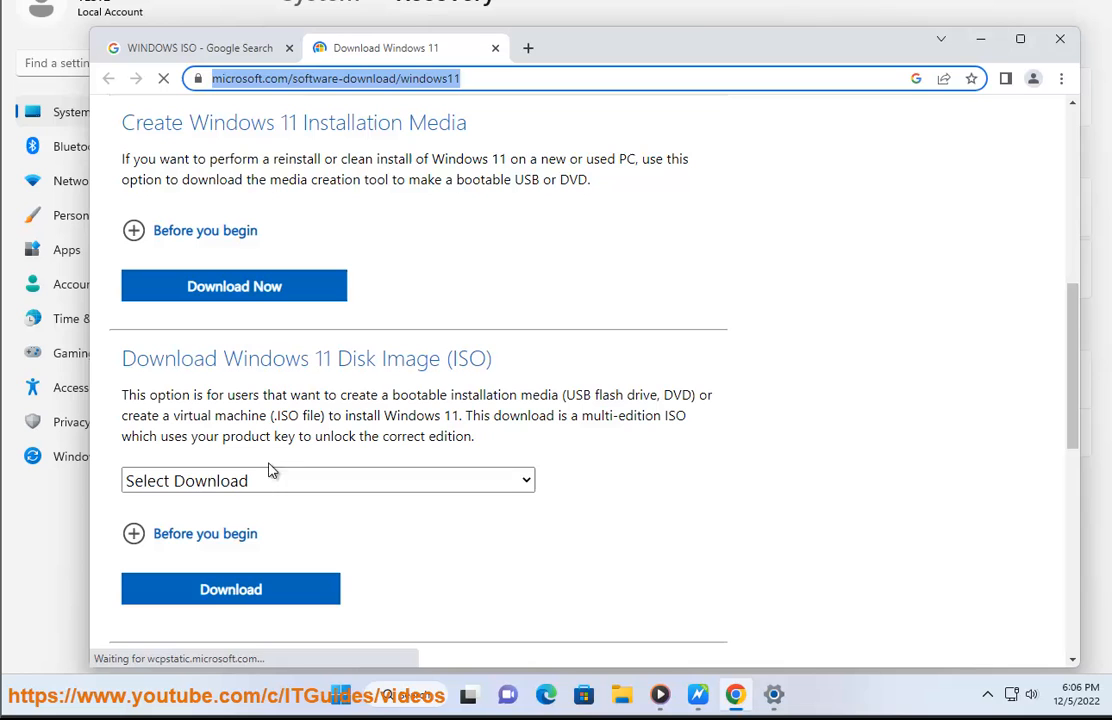
pyautogui.doubleClick(470, 358)
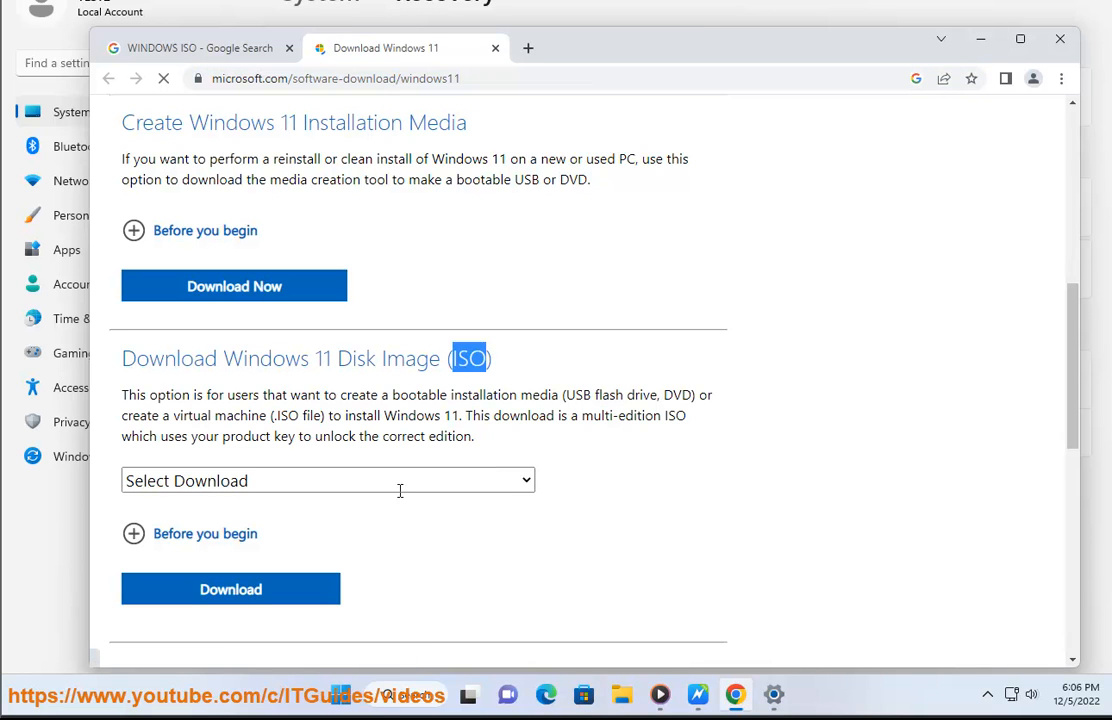